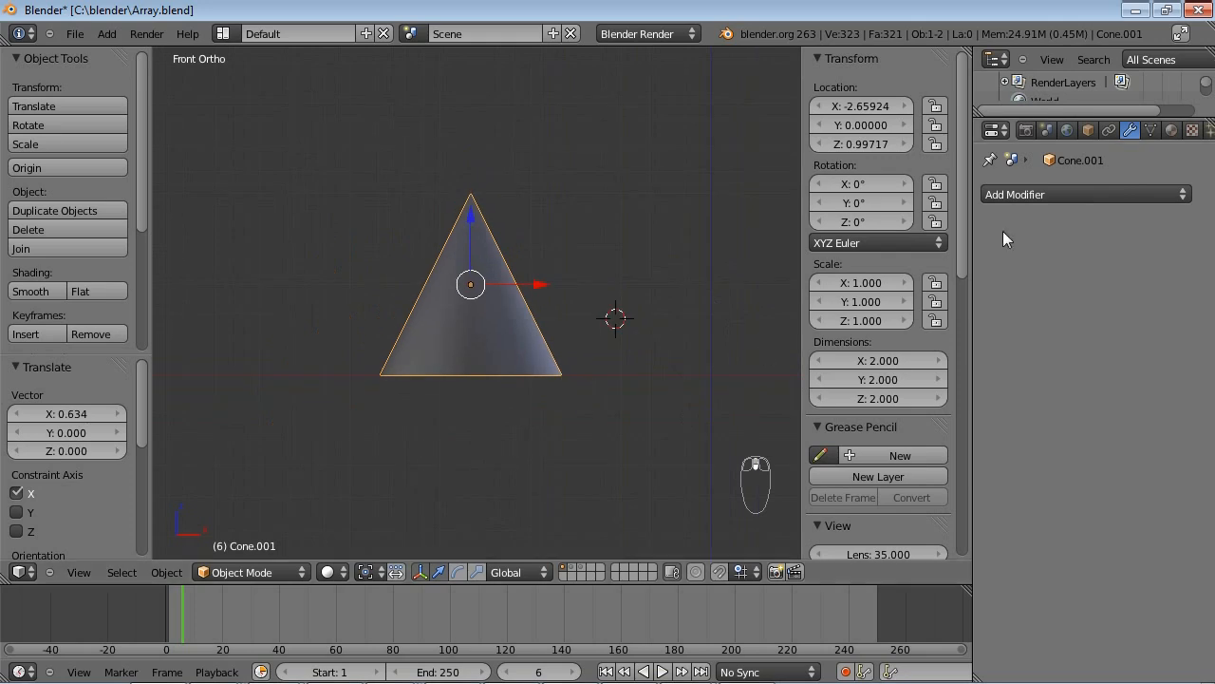
mouse_move(484, 283)
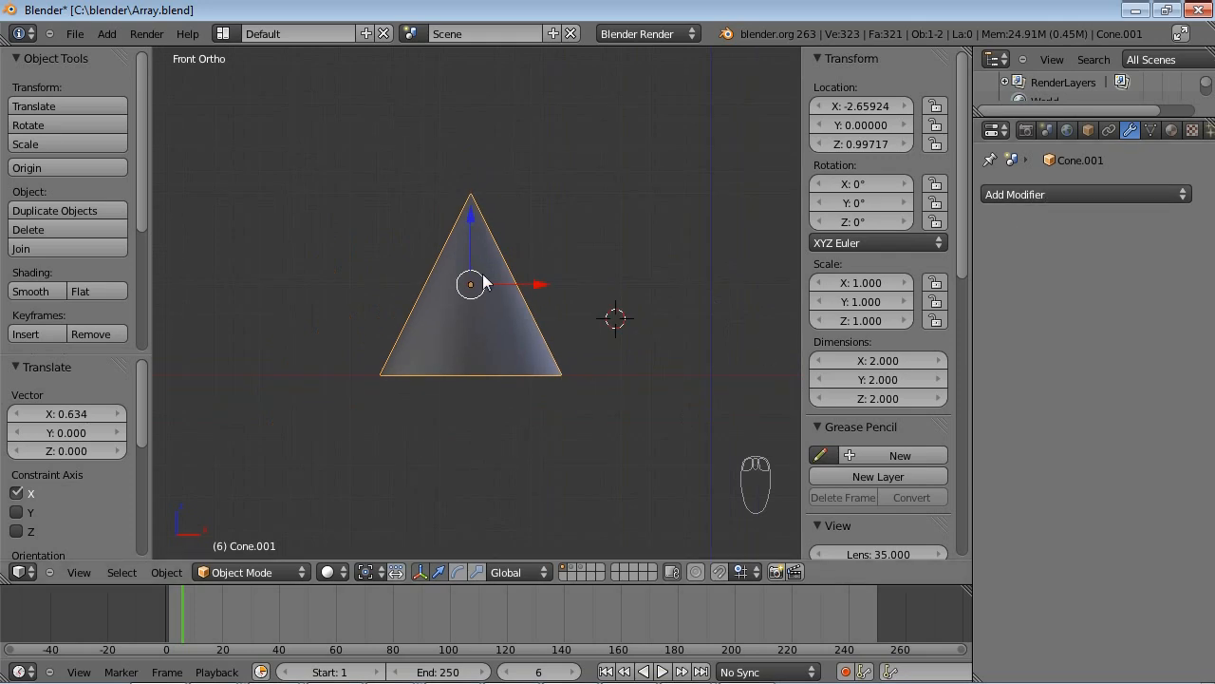
- Add a Sharp-mode Remesh modifier to the cone and raise octree depth from 4 to 5
left_click(1085, 194)
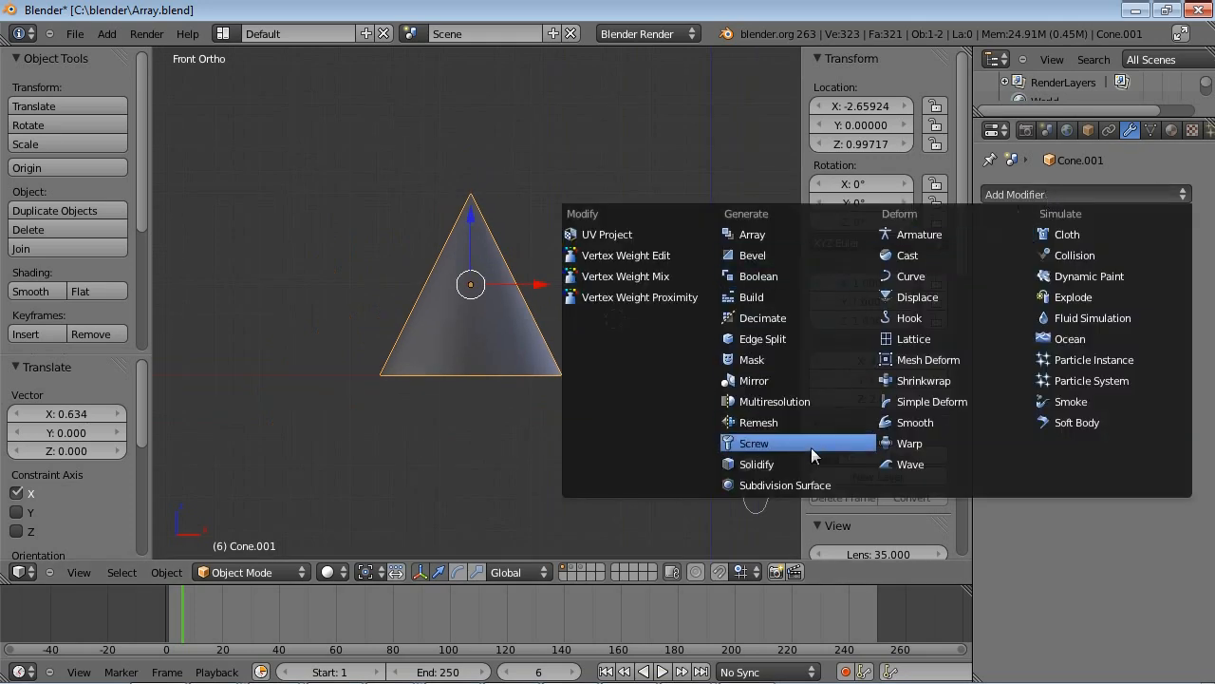
left_click(758, 422)
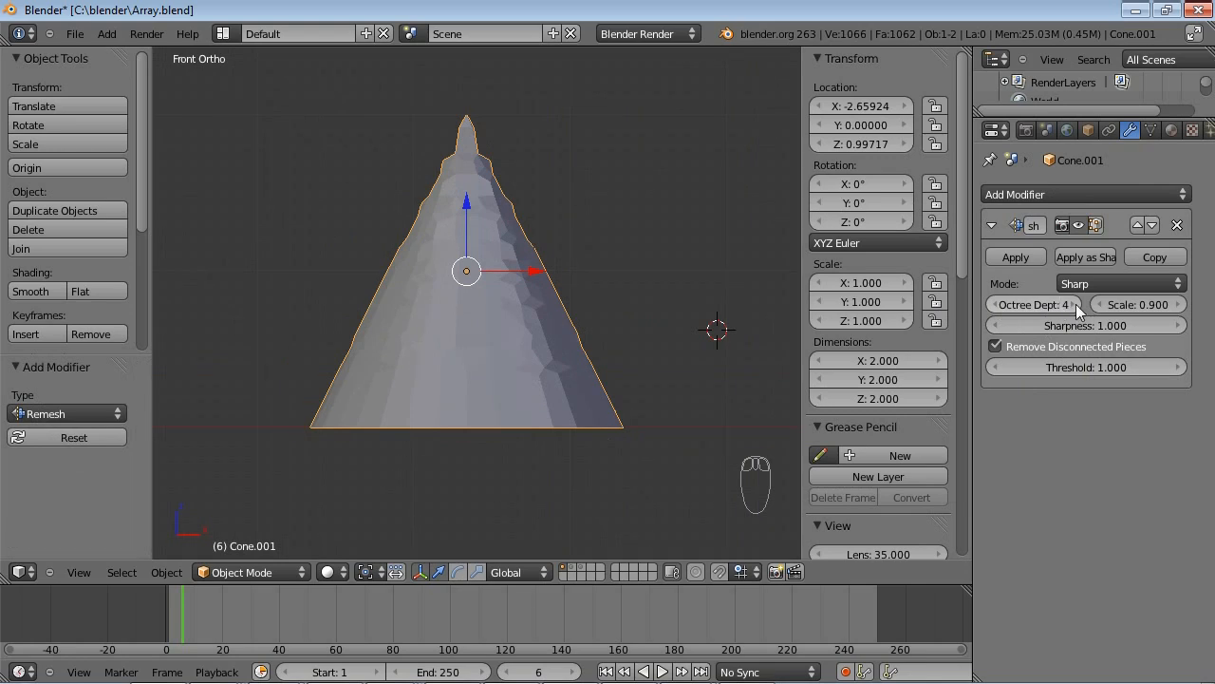
left_click(1064, 303)
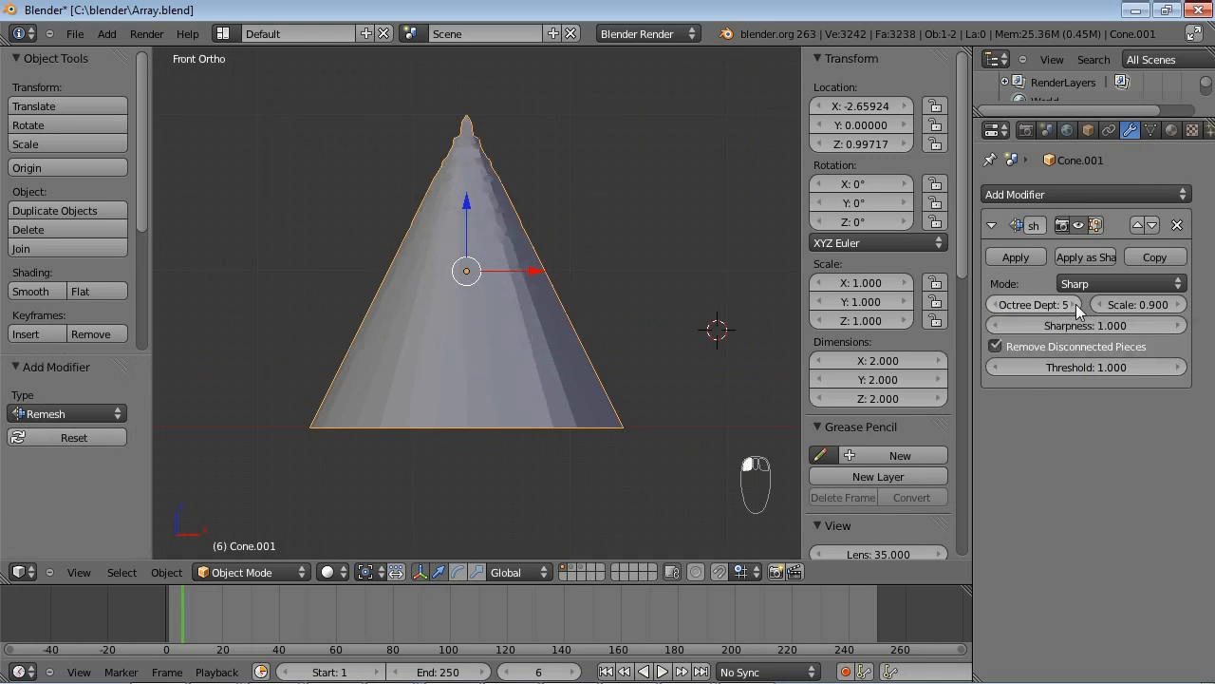
mouse_move(538, 318)
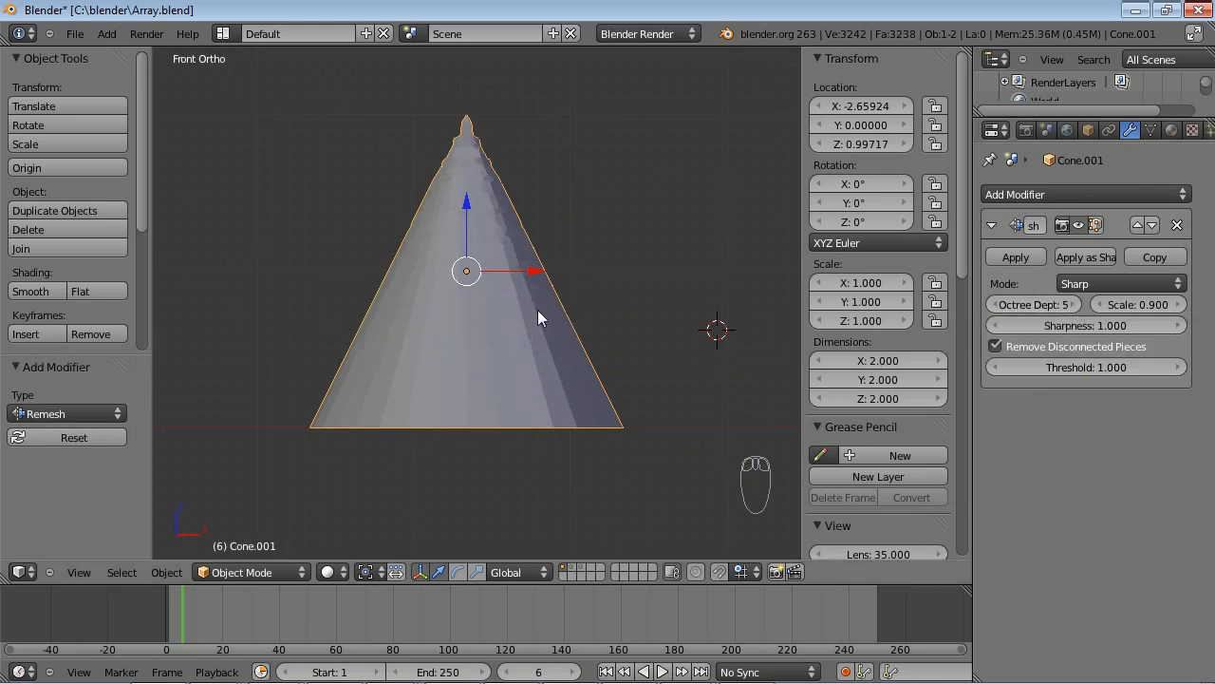
mouse_move(589, 371)
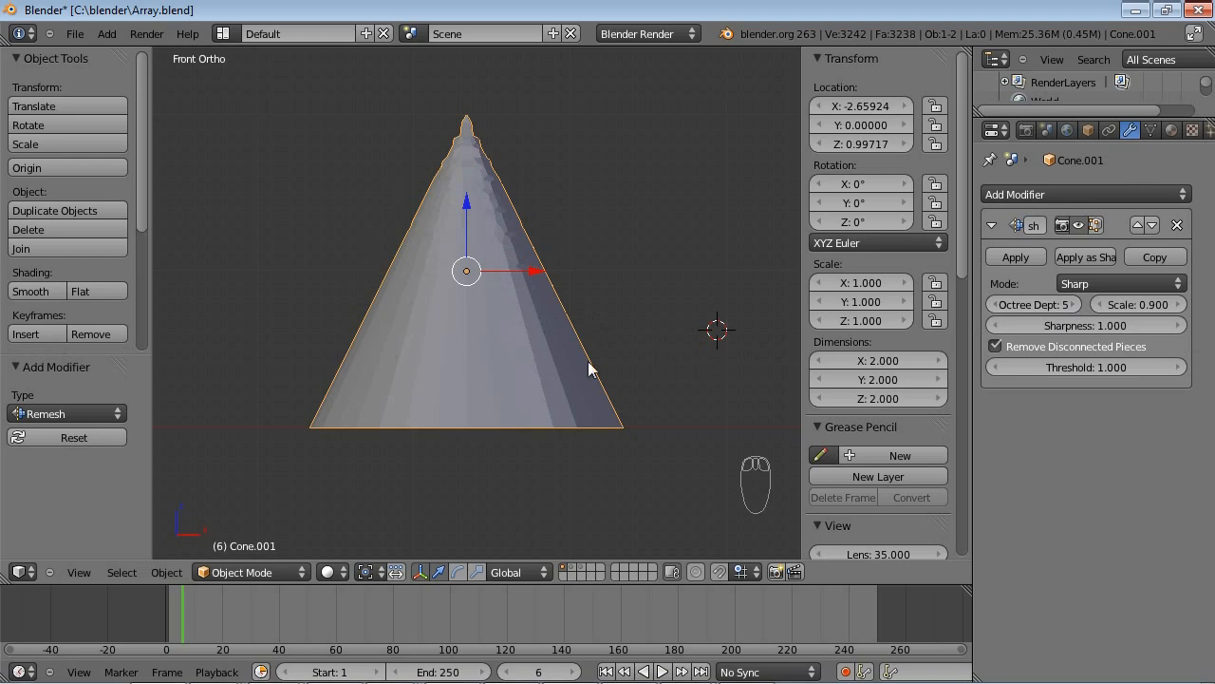
mouse_move(506, 310)
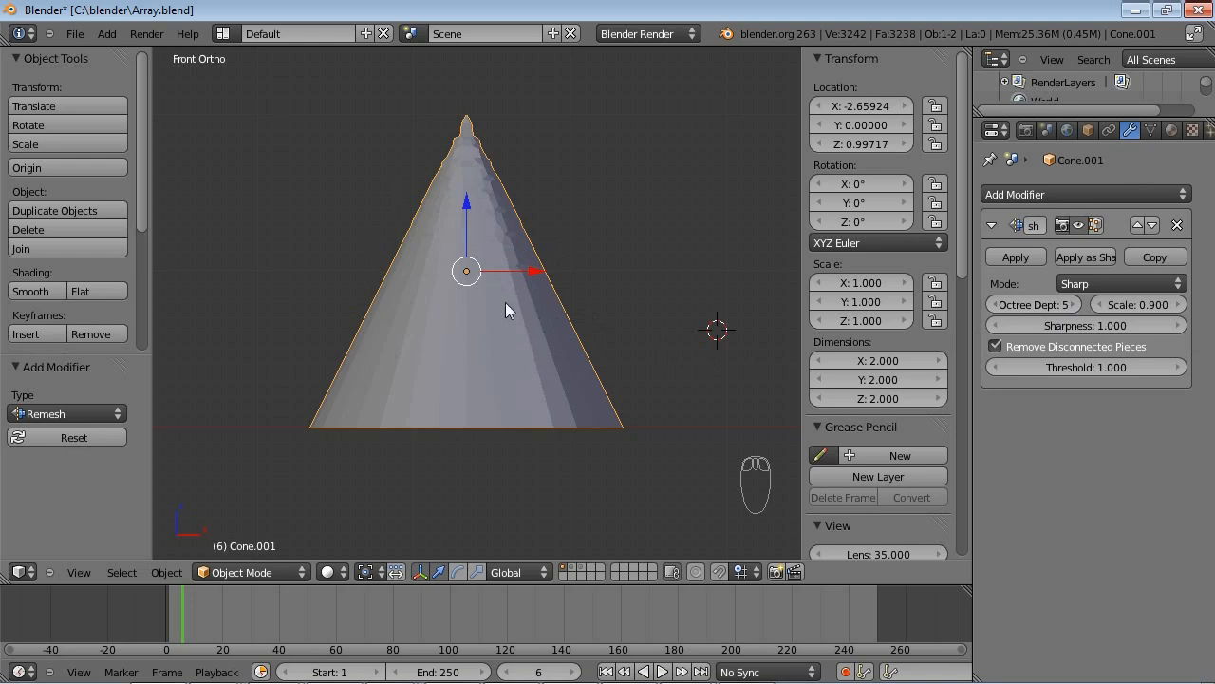
- Orbit above the cone and toggle into Edit Mode and back to view its mesh
left_click_drag(508, 309, 550, 344)
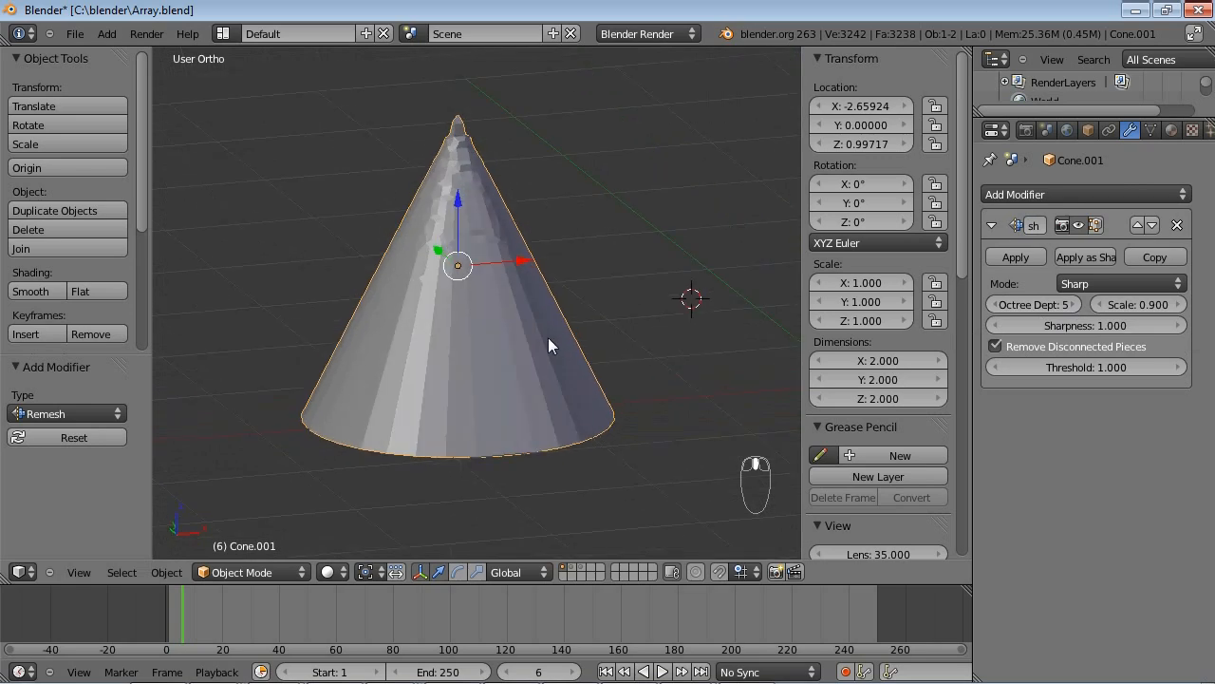
key("Tab")
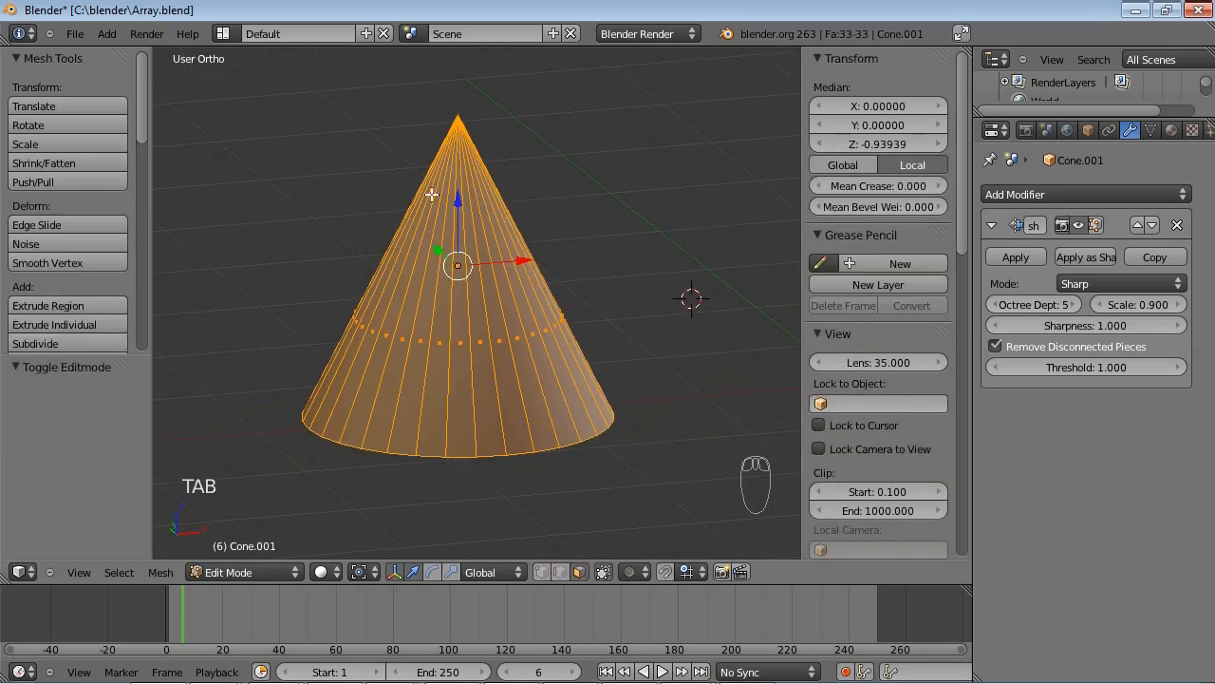
mouse_move(476, 402)
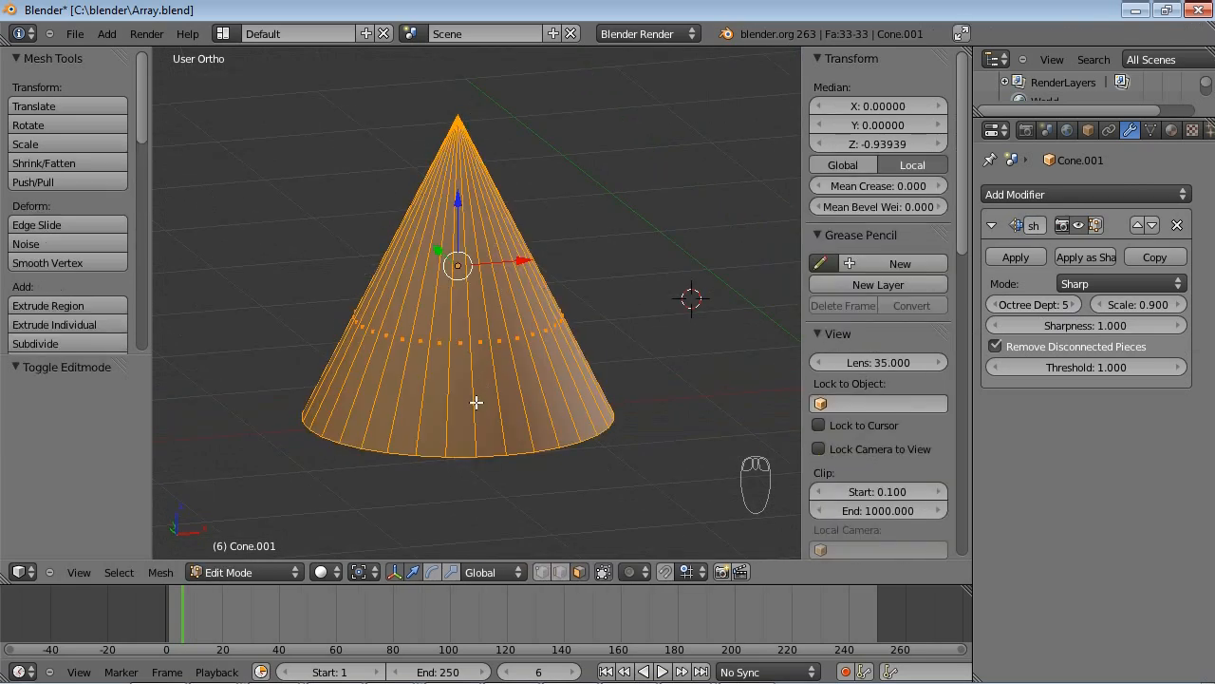
key("Tab")
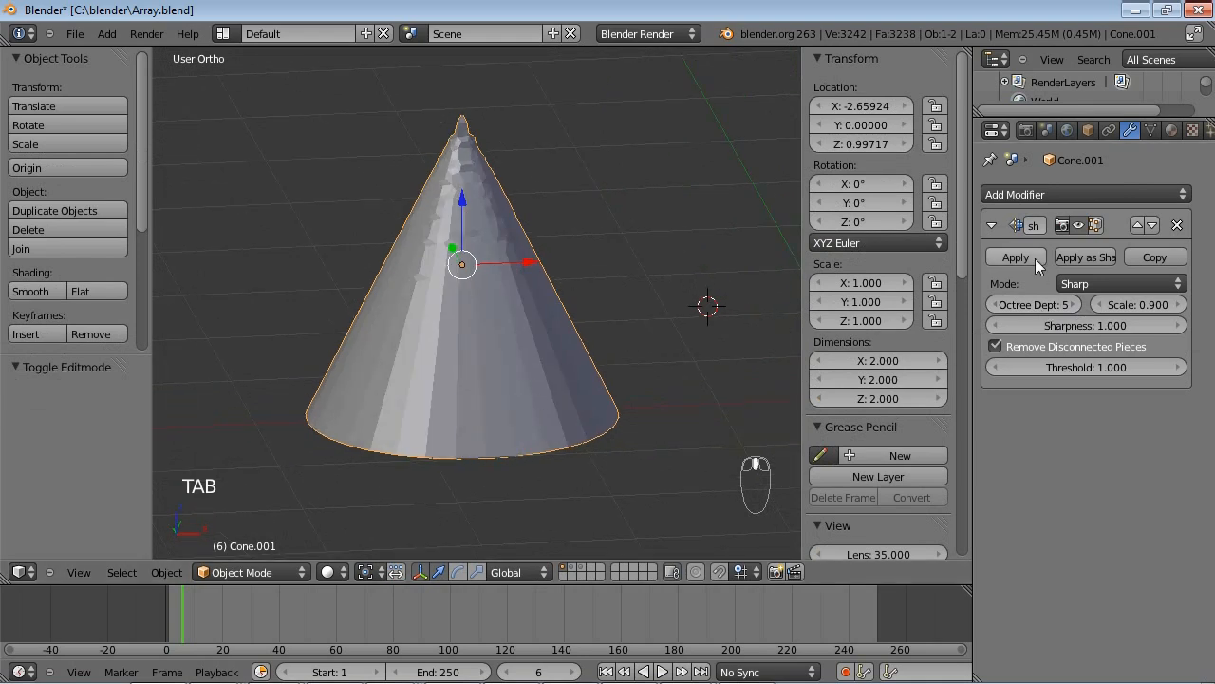
- Zoom in on the remeshed cone in Edit Mode and select a face, then a vertex
key("TAB")
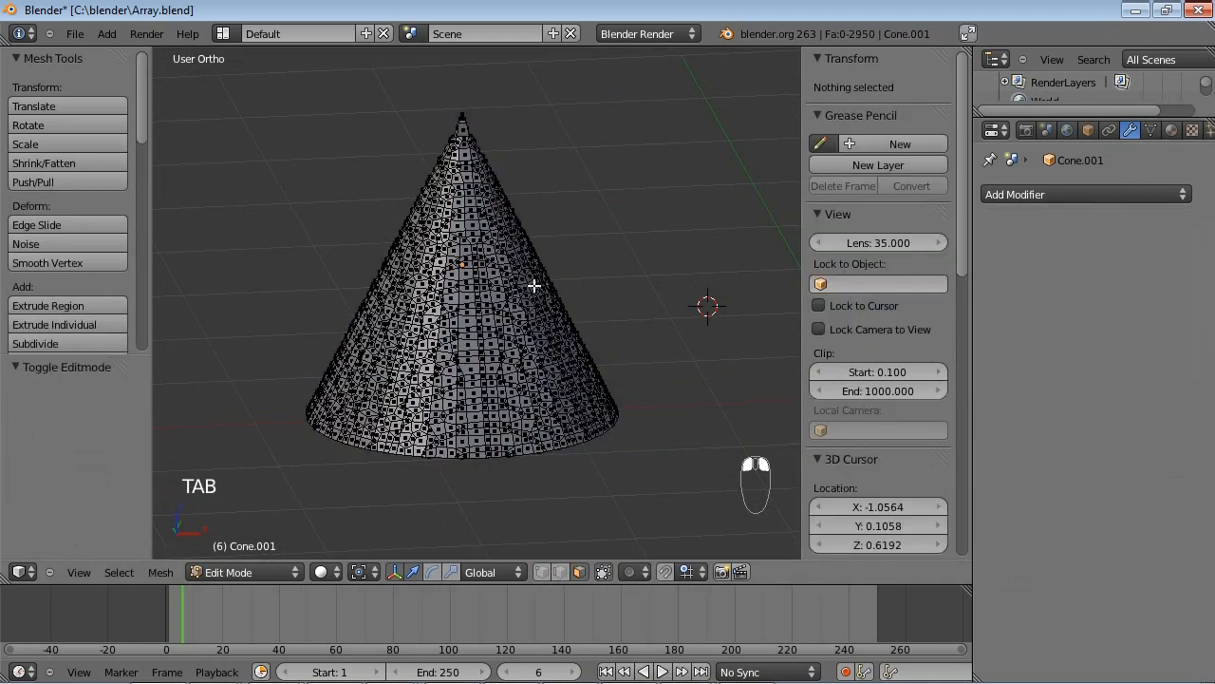
scroll("up", 3)
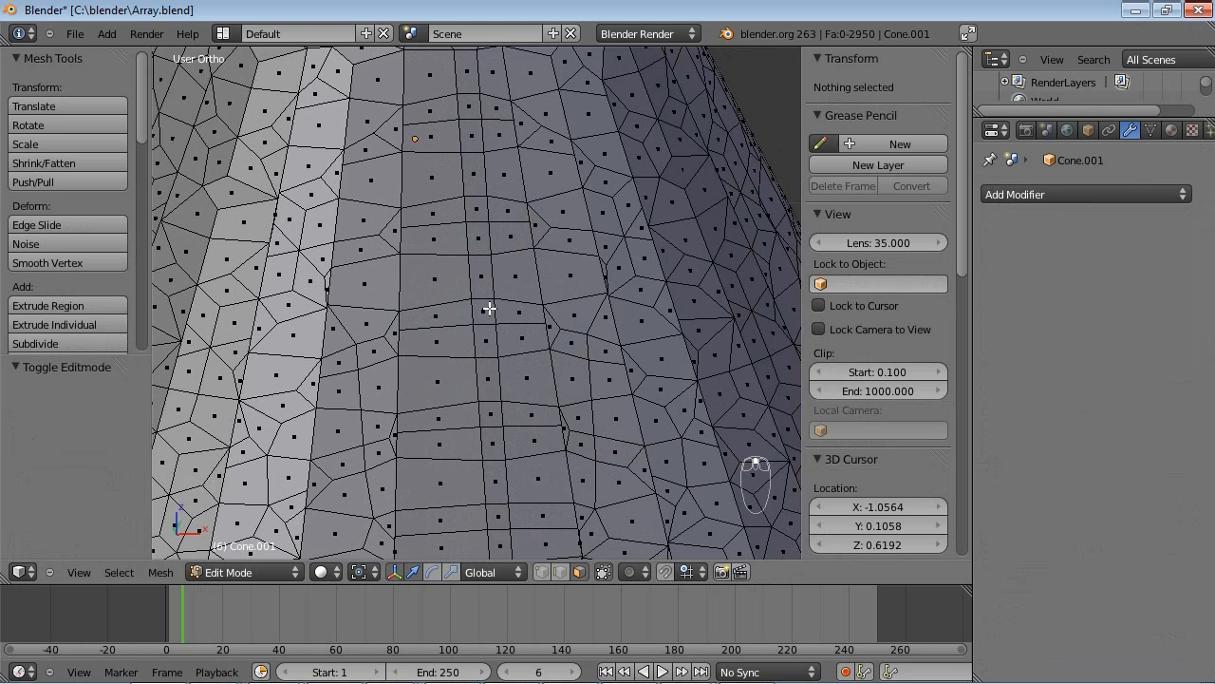
left_click(389, 230)
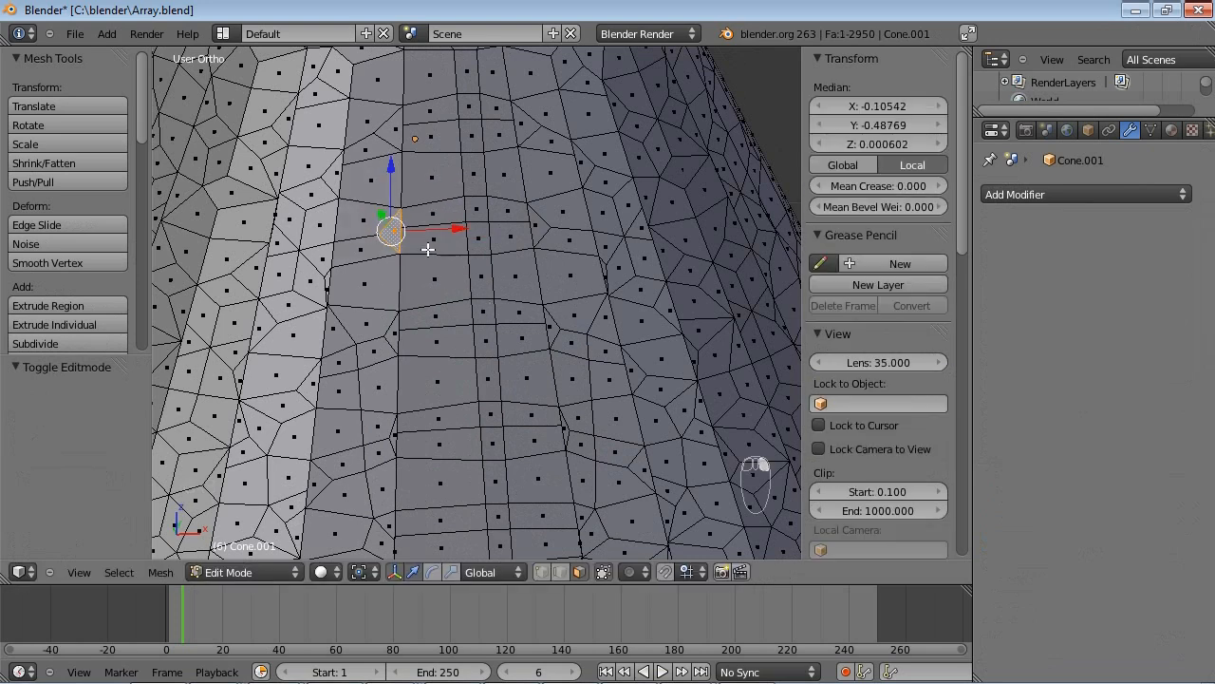
key("Ctrl+Tab")
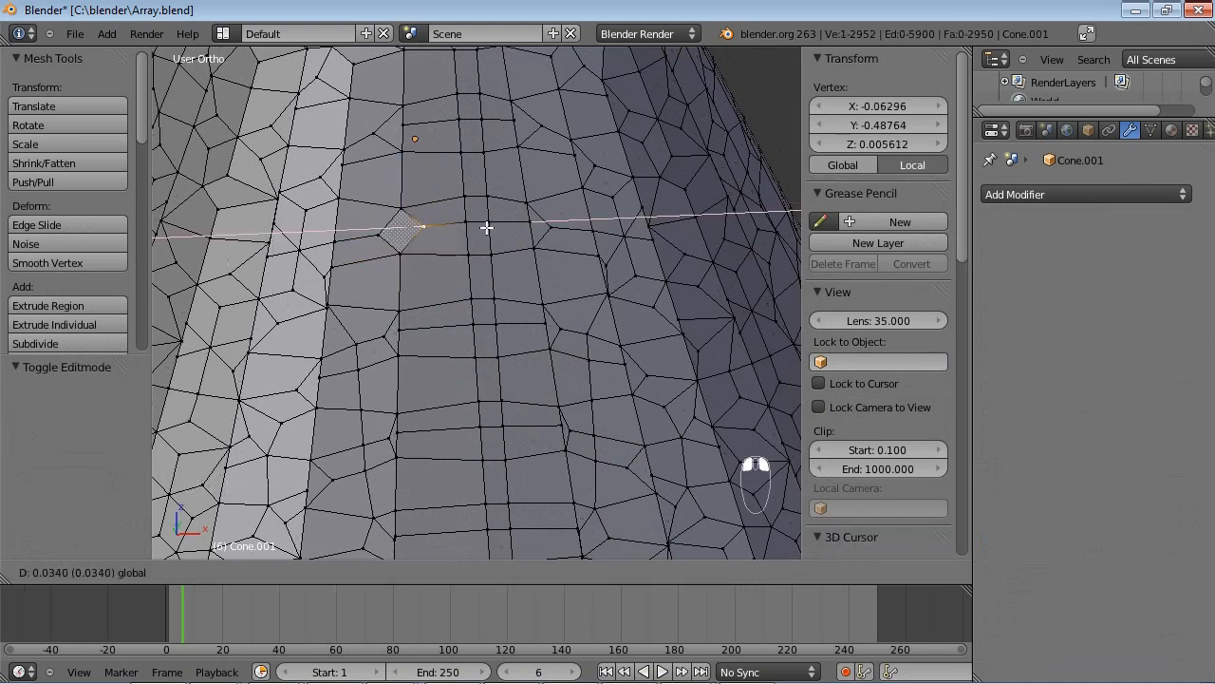
key("Tab")
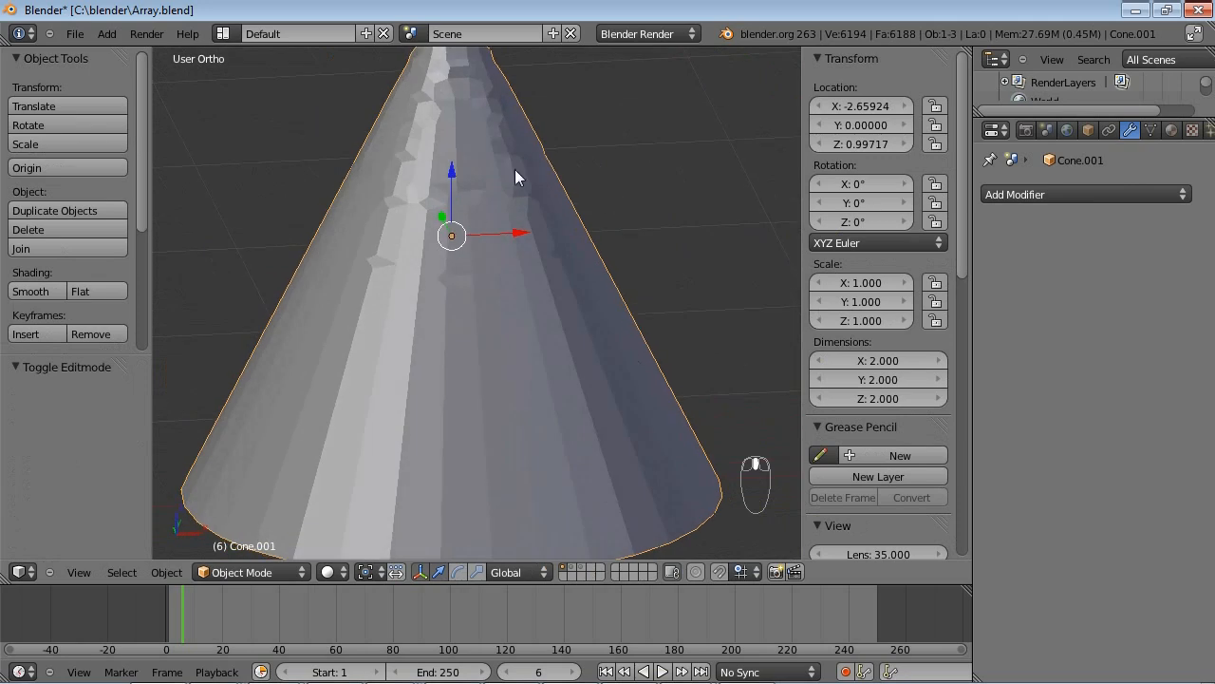
- Unhide the other cone, set its Remesh octree depth to 6, then hide the selected cone
key("alt+h")
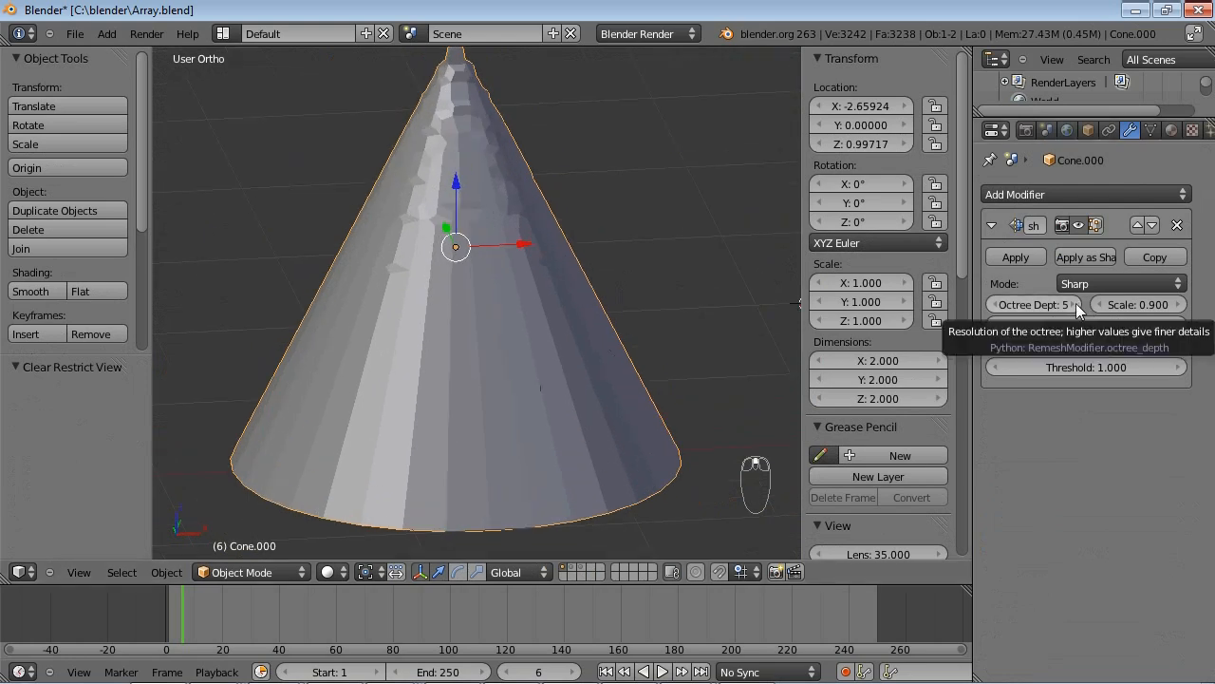
left_click(1071, 304)
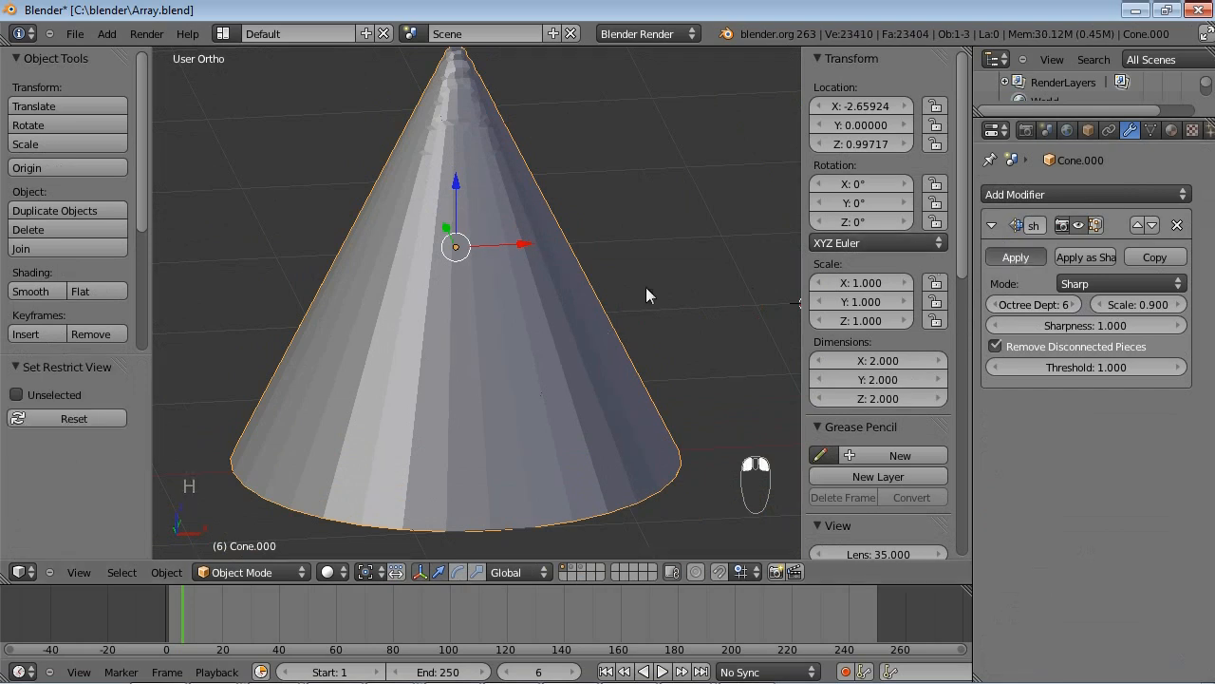
key("Tab")
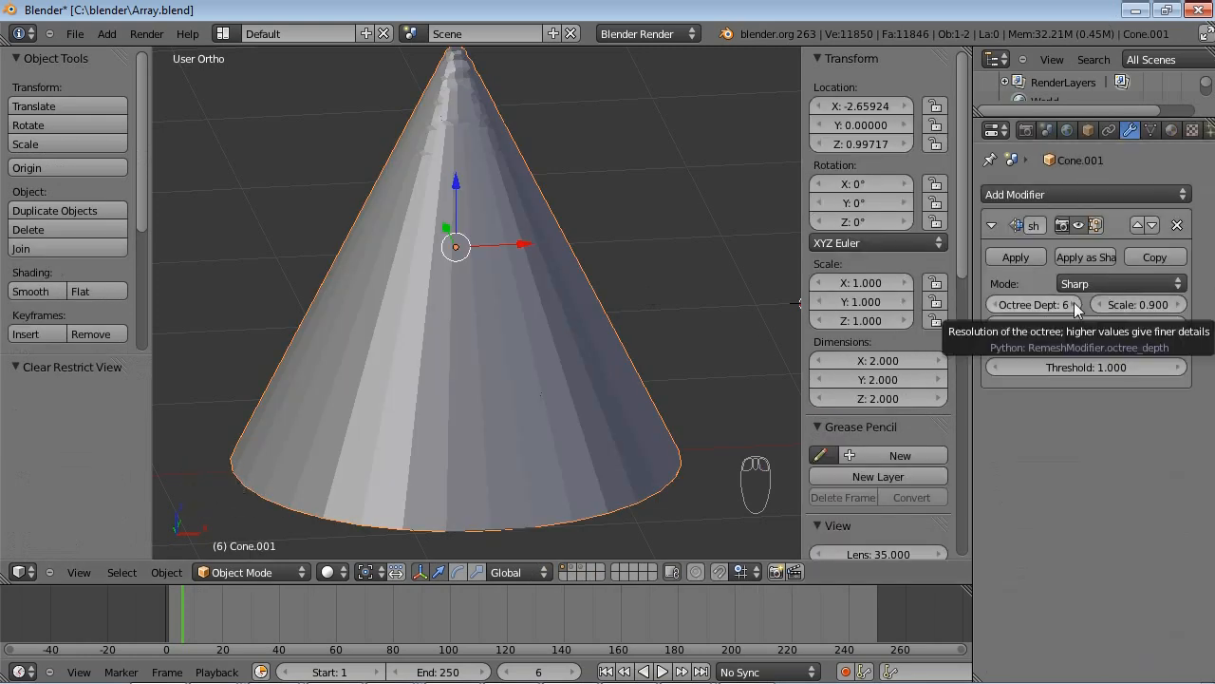
mouse_move(1006, 450)
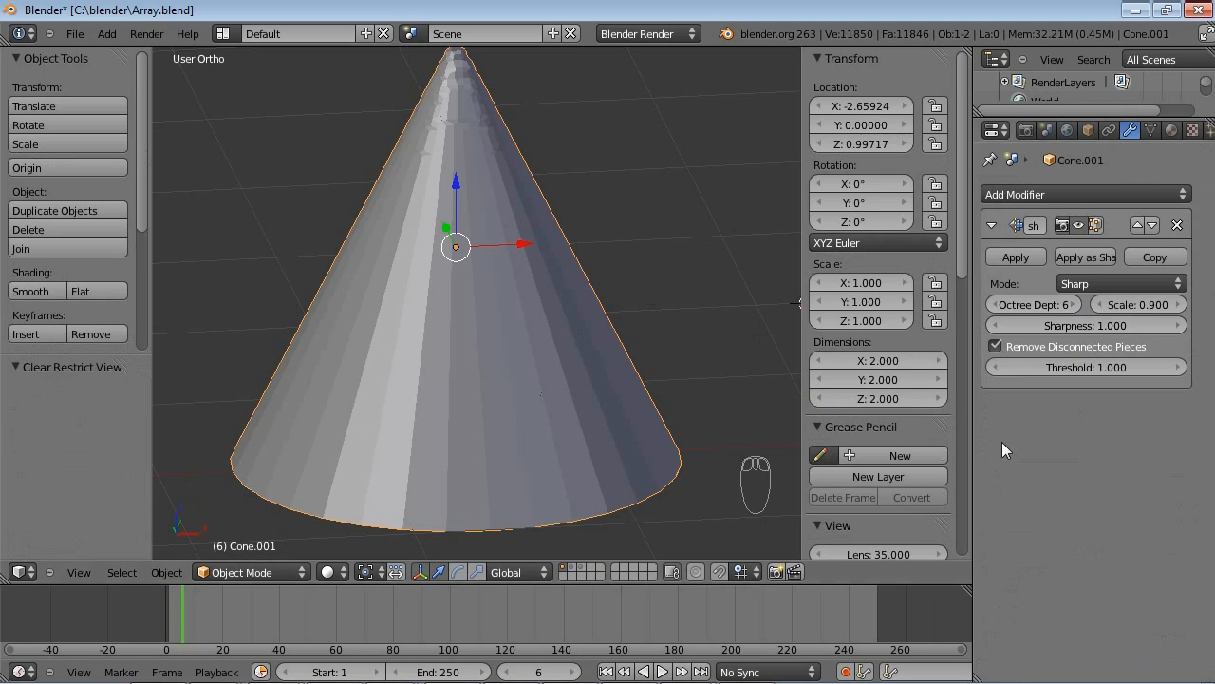
mouse_move(527, 349)
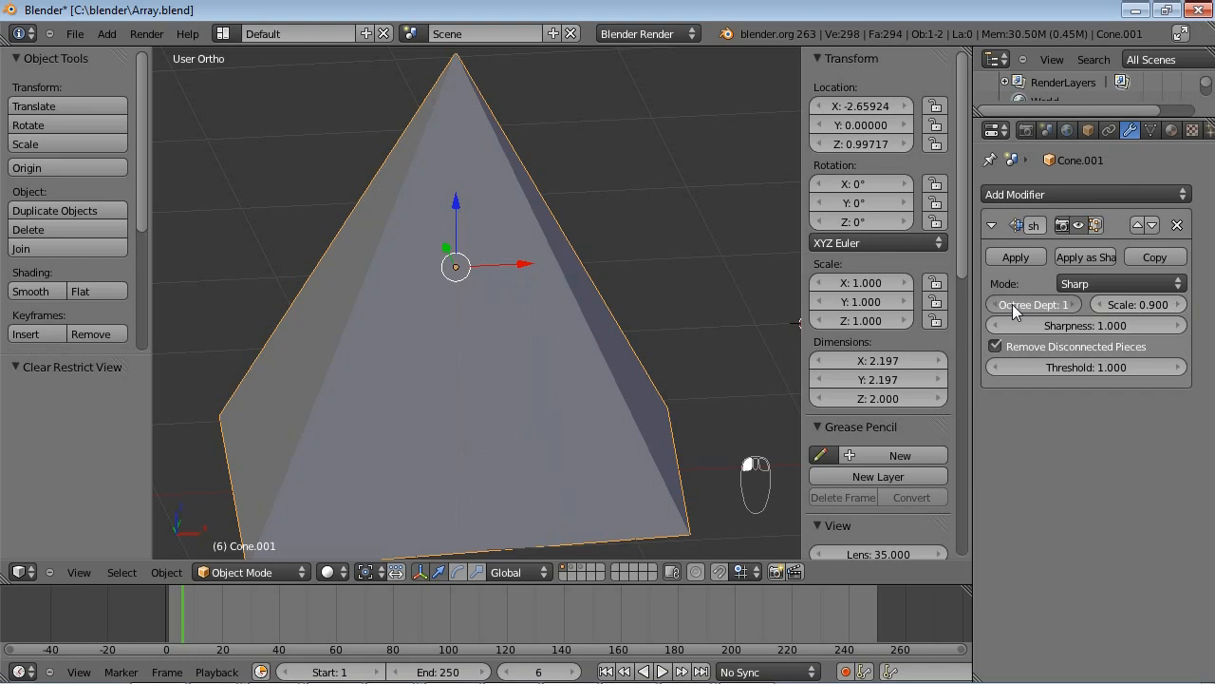
- Tune the cone's Sharp remesh to octree depth 5, scale 0.695 and sharpness 0.448
left_click(1069, 304)
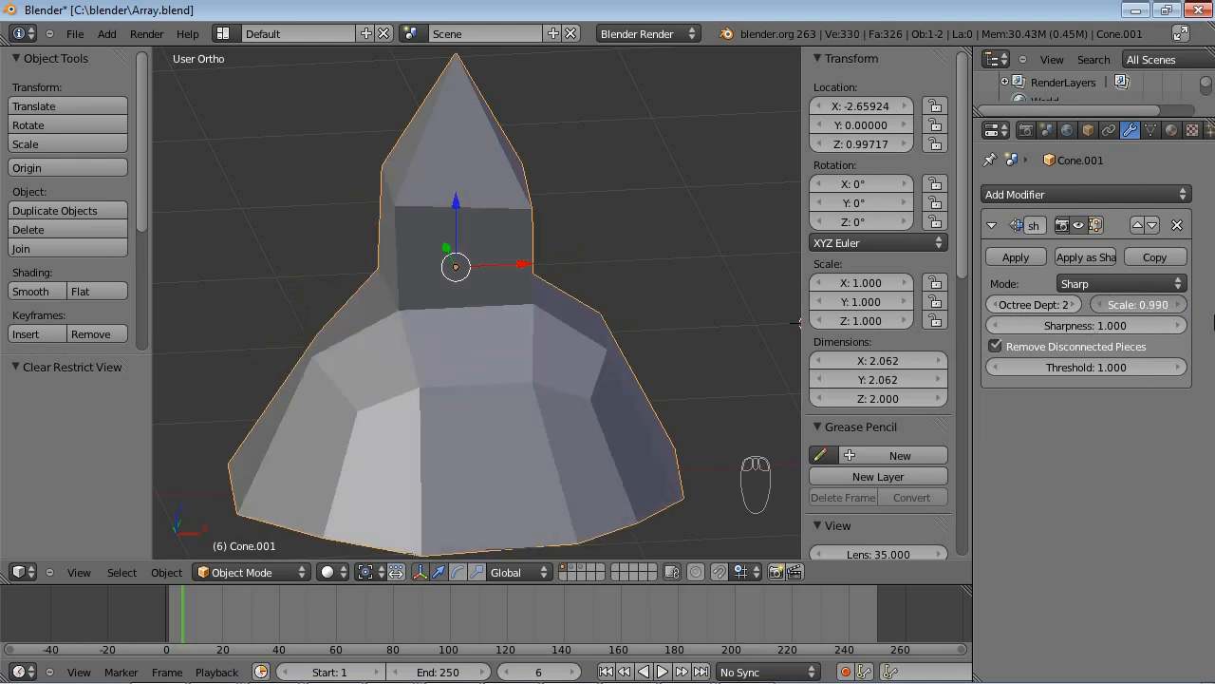
left_click(1033, 304)
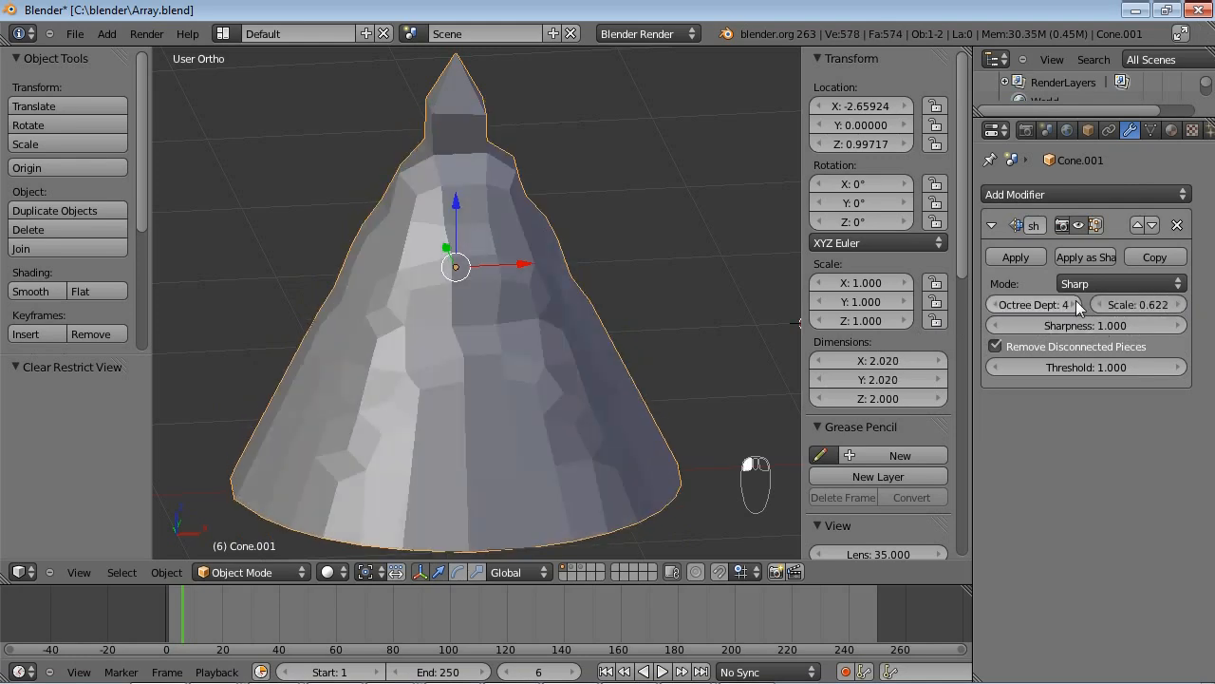
left_click(1072, 304)
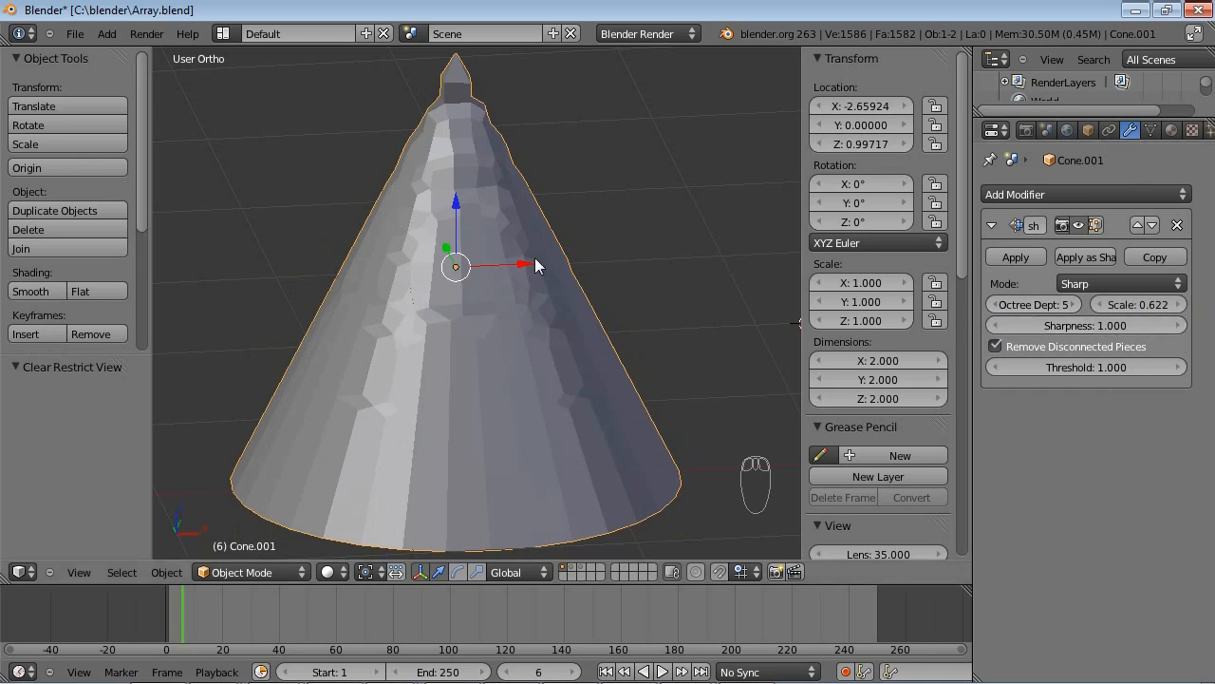
left_click_drag(1138, 304, 1107, 304)
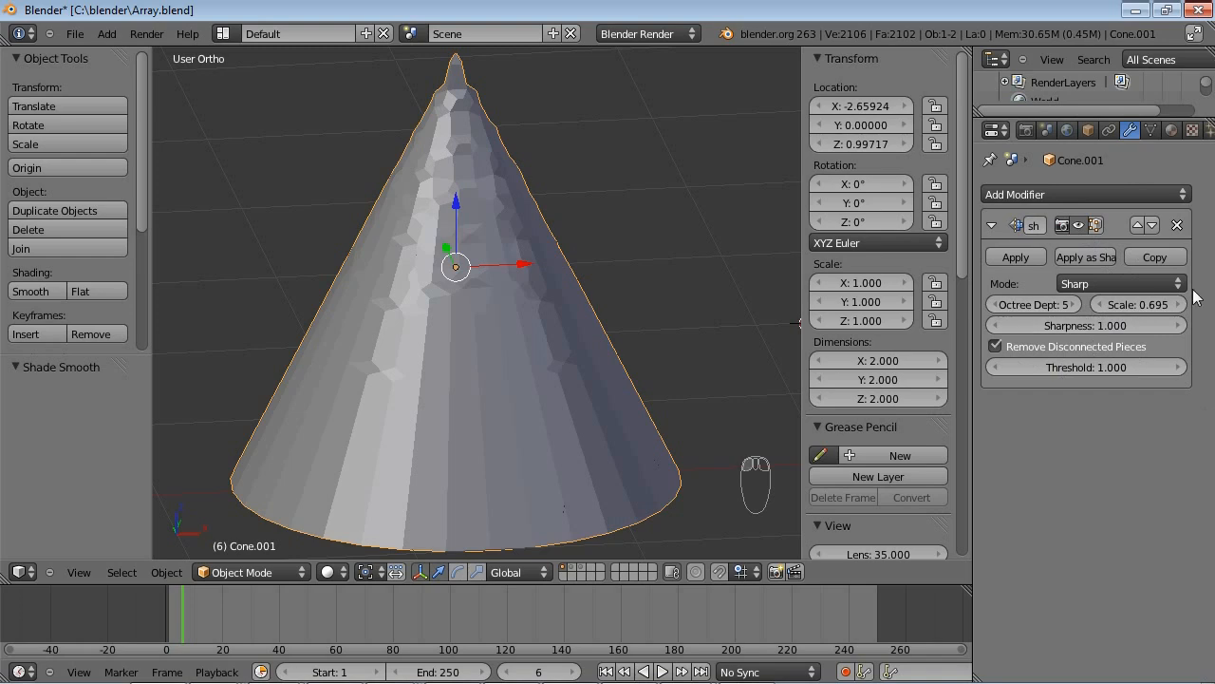
mouse_move(1009, 478)
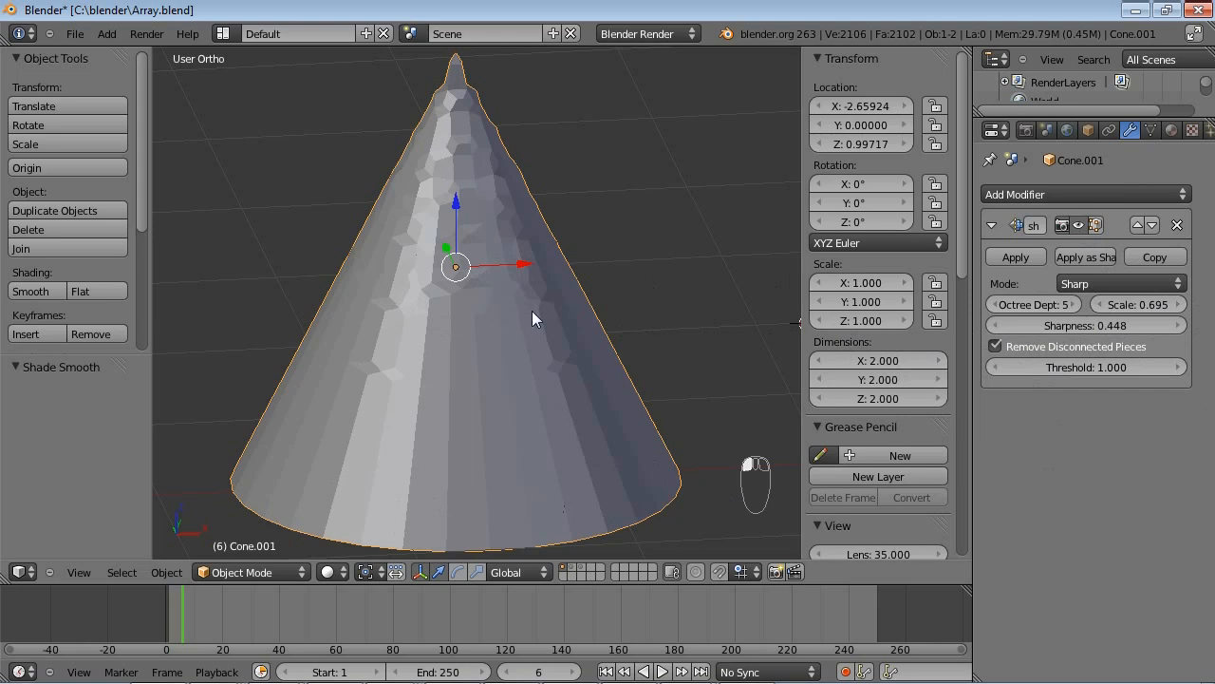
mouse_move(1201, 266)
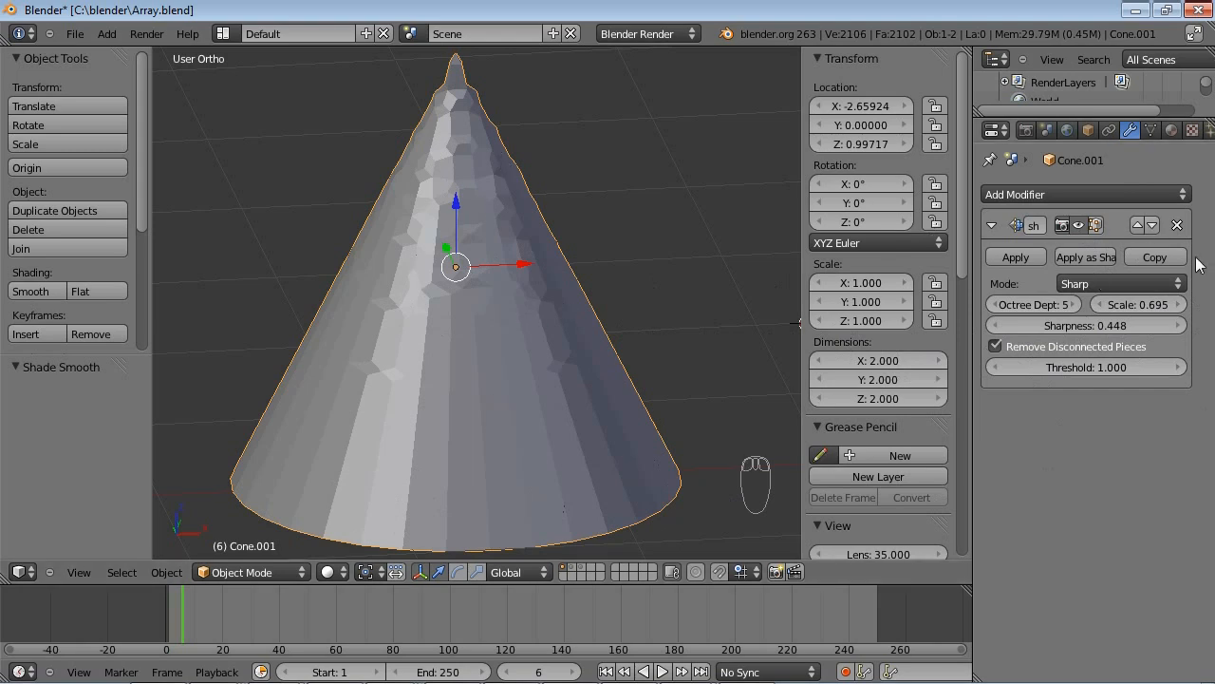
- Compare the cone's remesh in Smooth mode, then return it to Sharp mode
left_click(1121, 283)
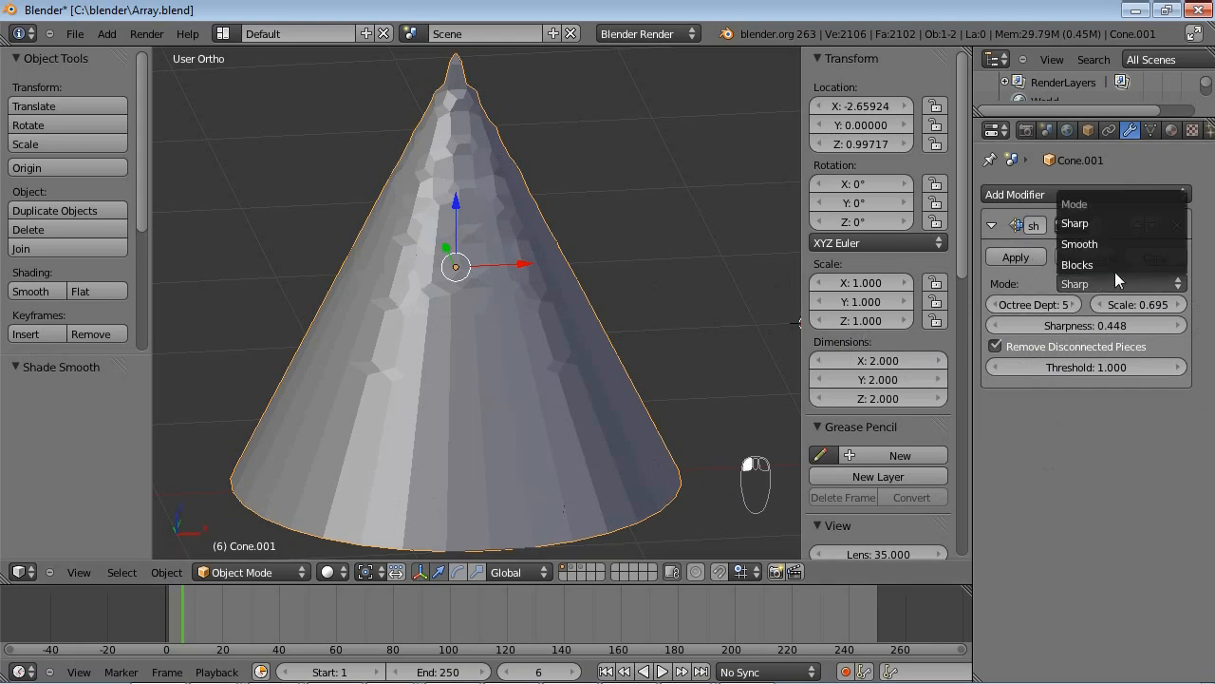
left_click(1079, 243)
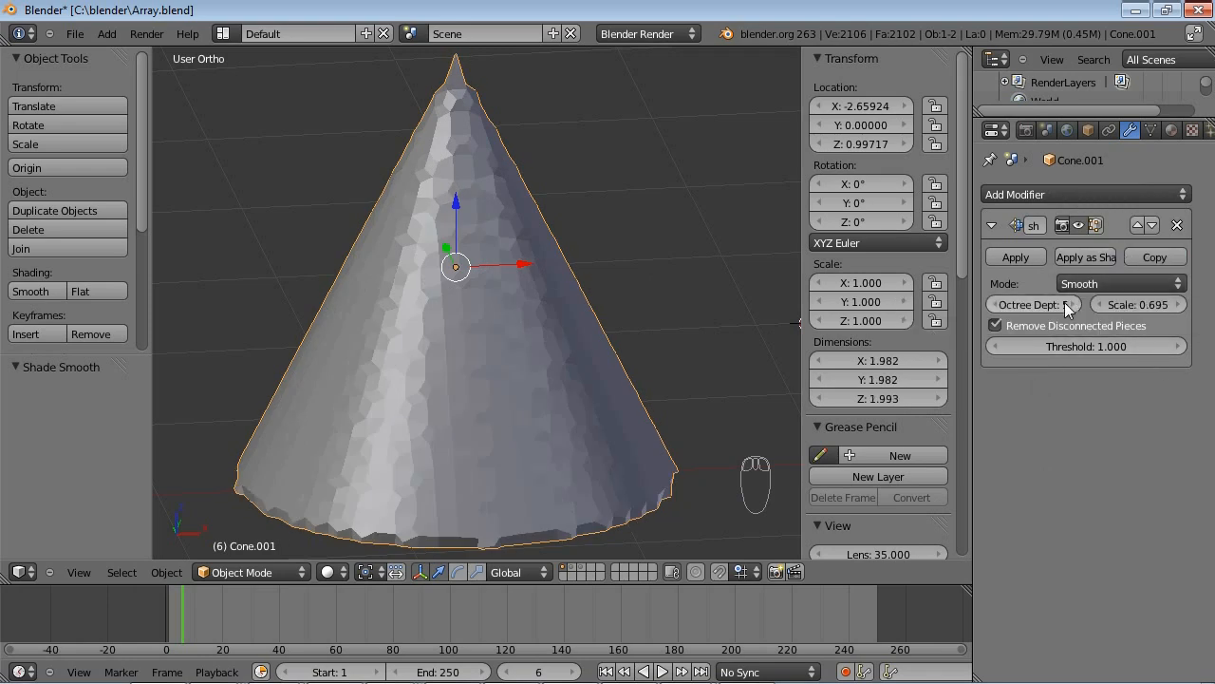
left_click(1034, 304)
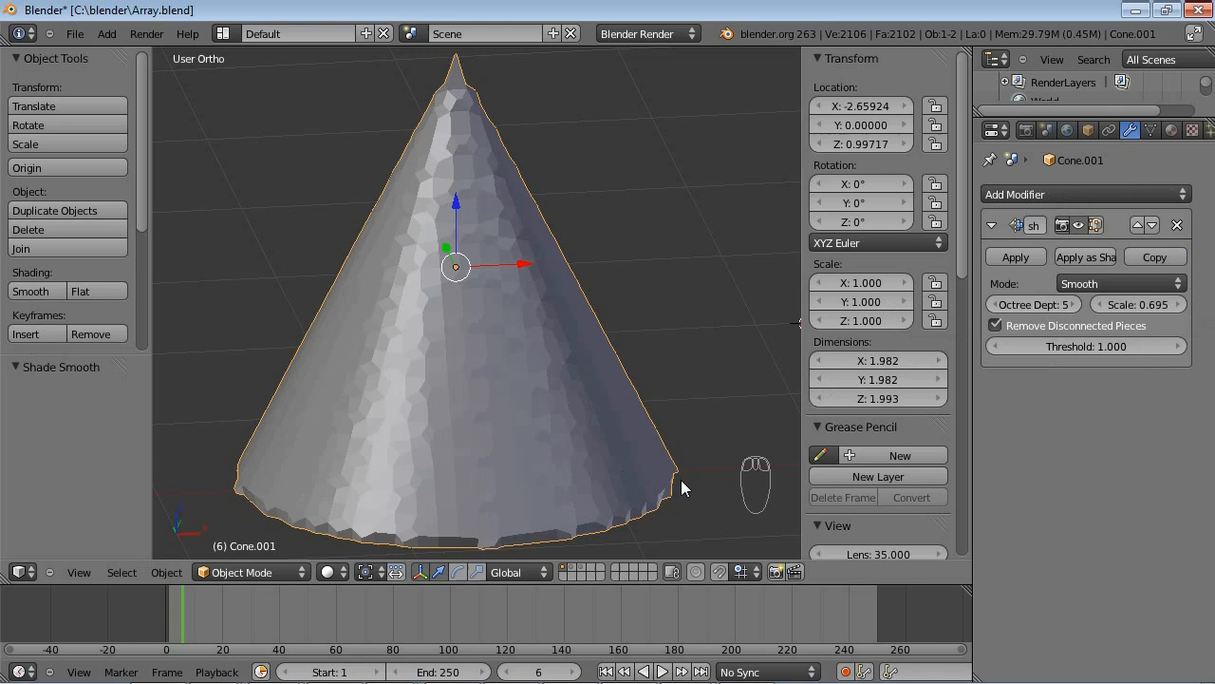
mouse_move(565, 491)
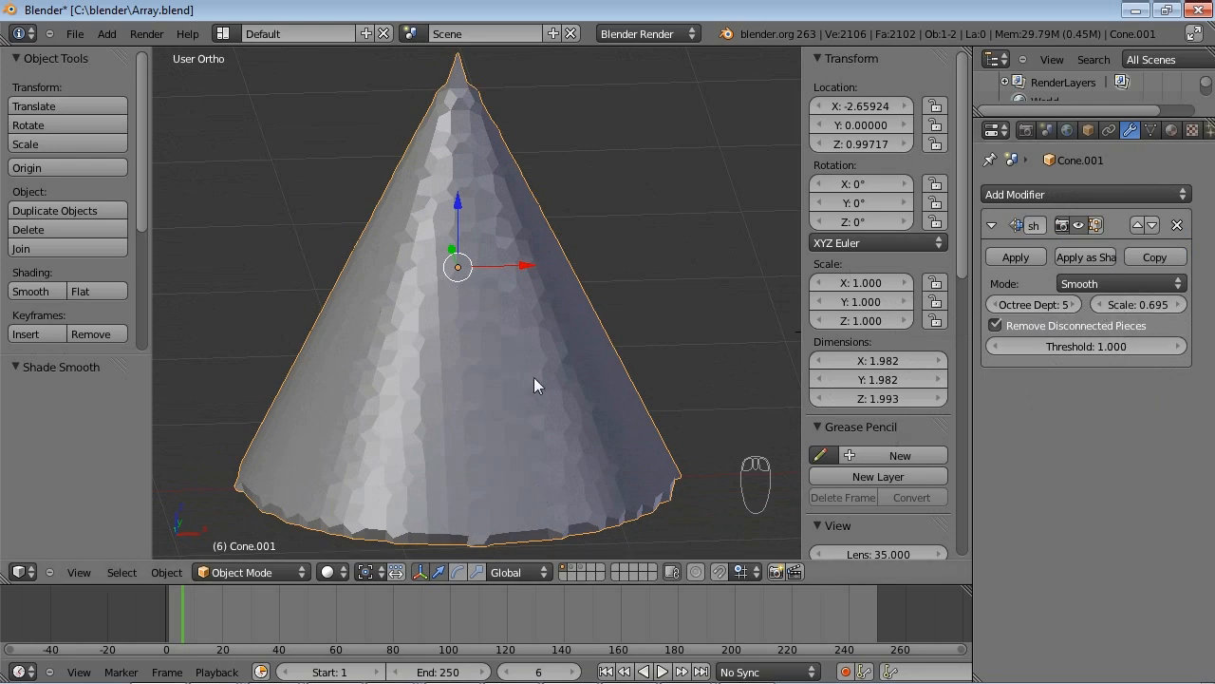
left_click(1120, 283)
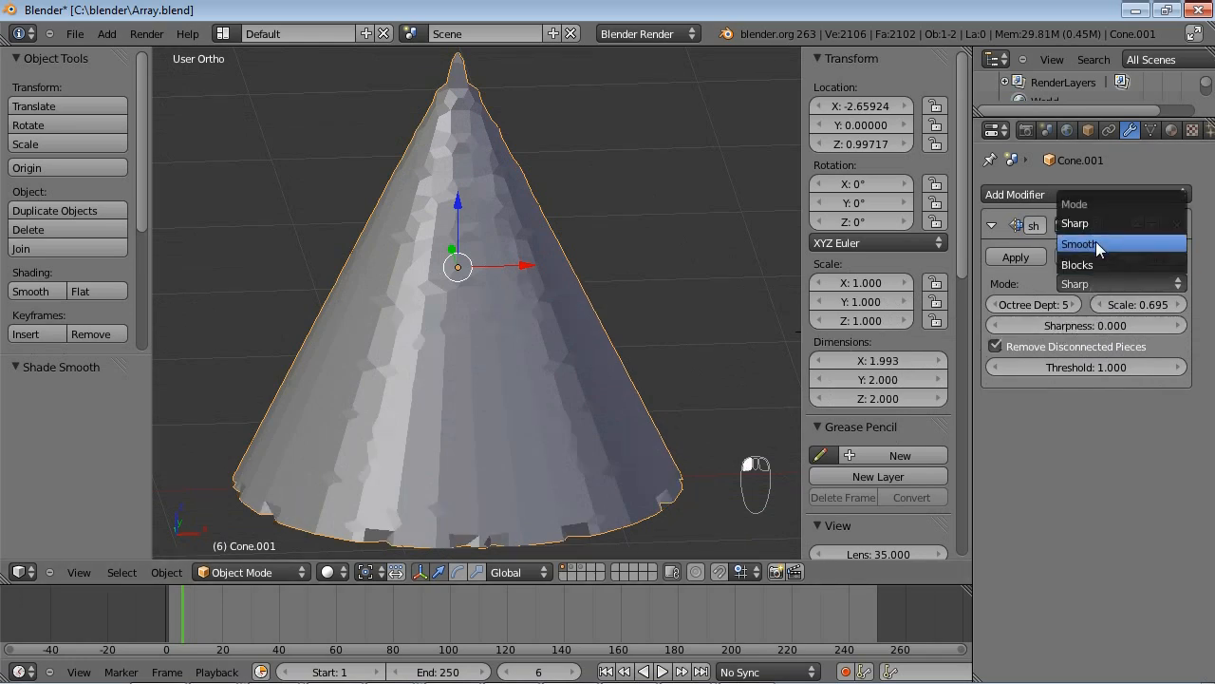
left_click(1078, 244)
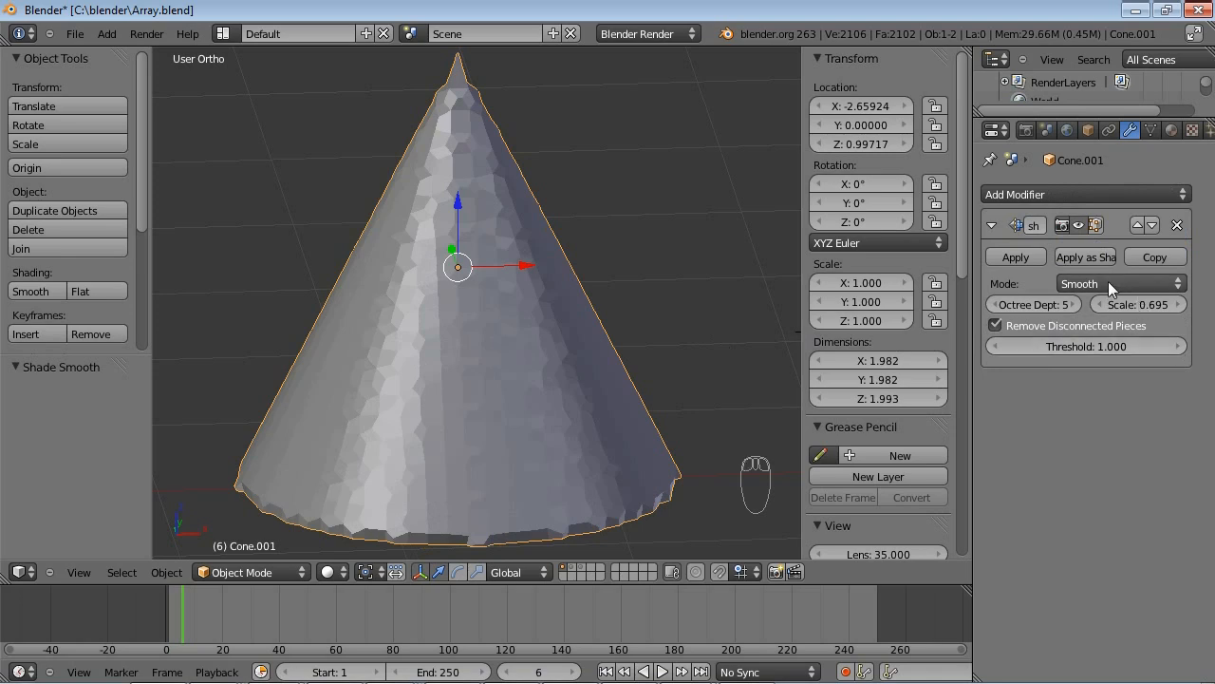
left_click(1120, 283)
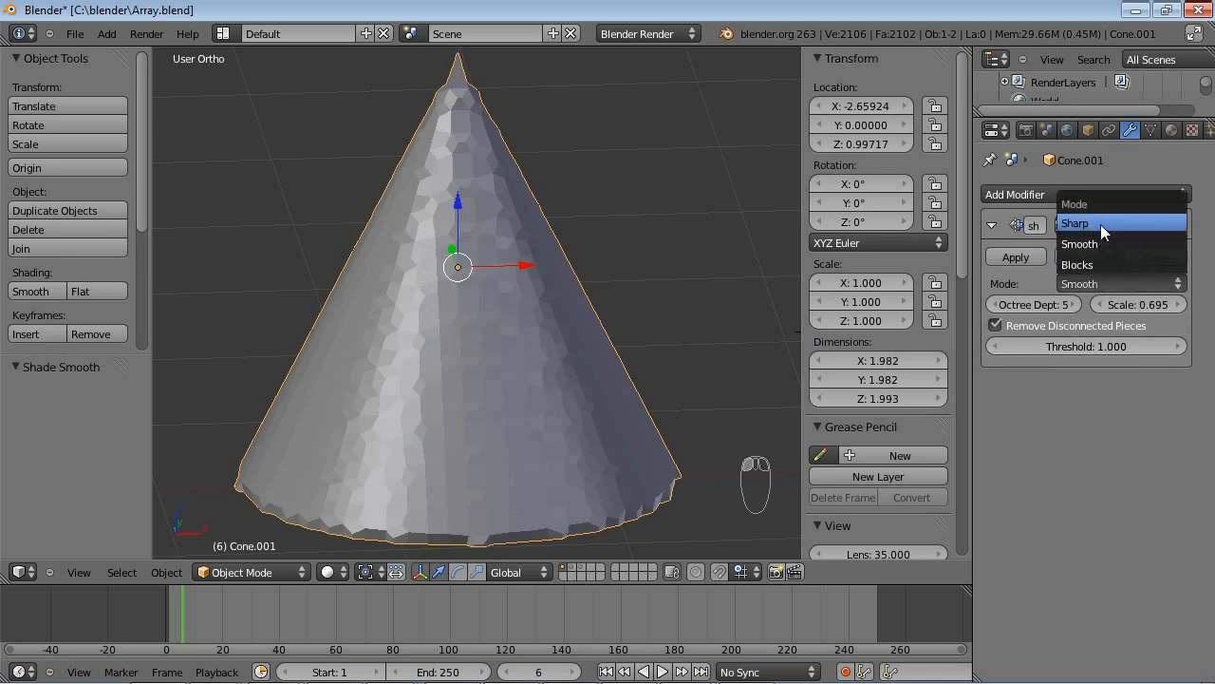
left_click(1074, 223)
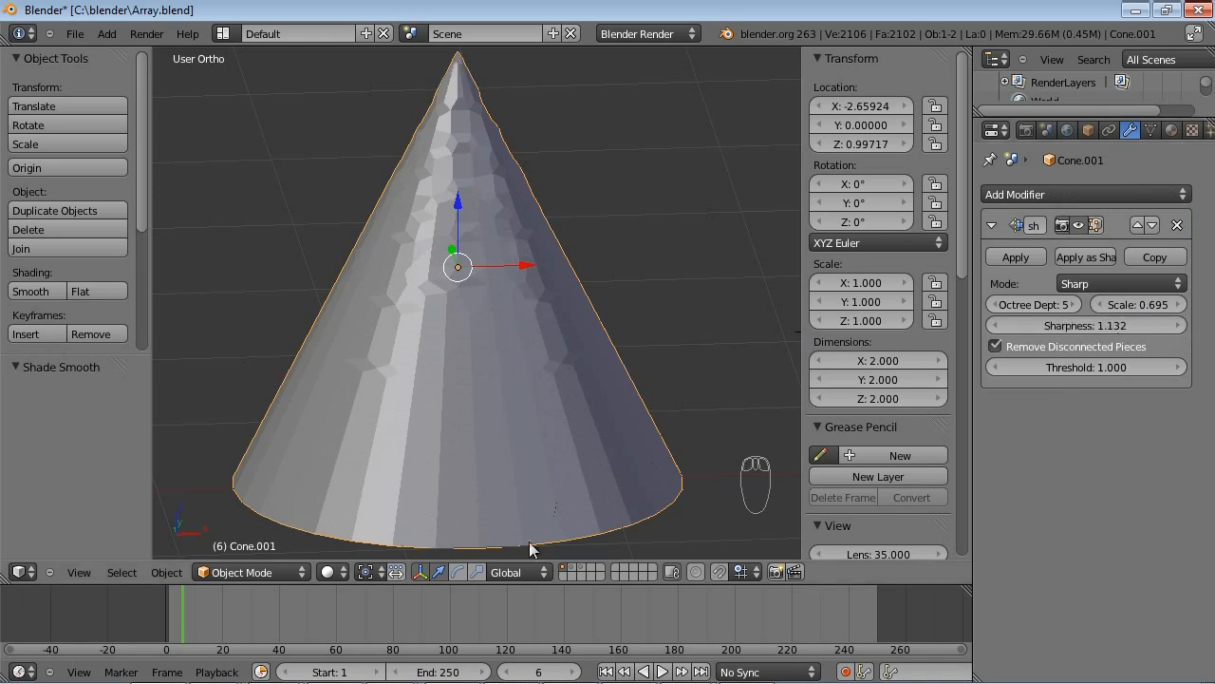
mouse_move(1120, 283)
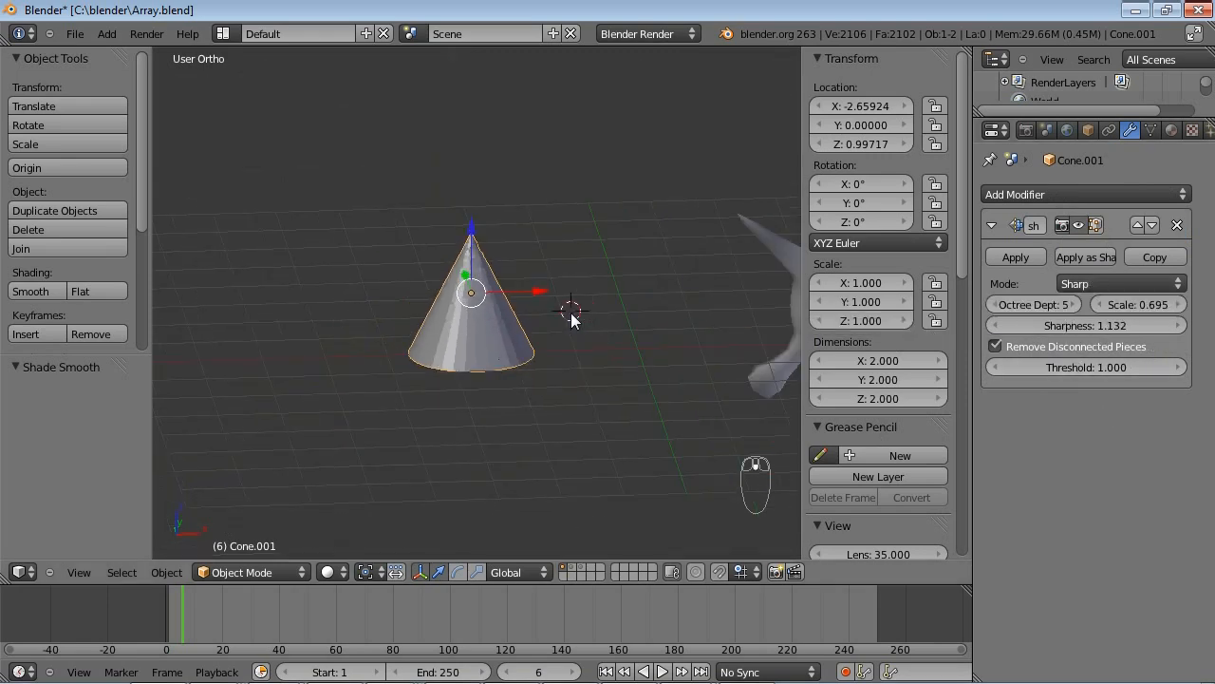
- Add a Remesh modifier to the spiky icosphere, trying octree depth 5 before settling on 4
left_click(561, 304)
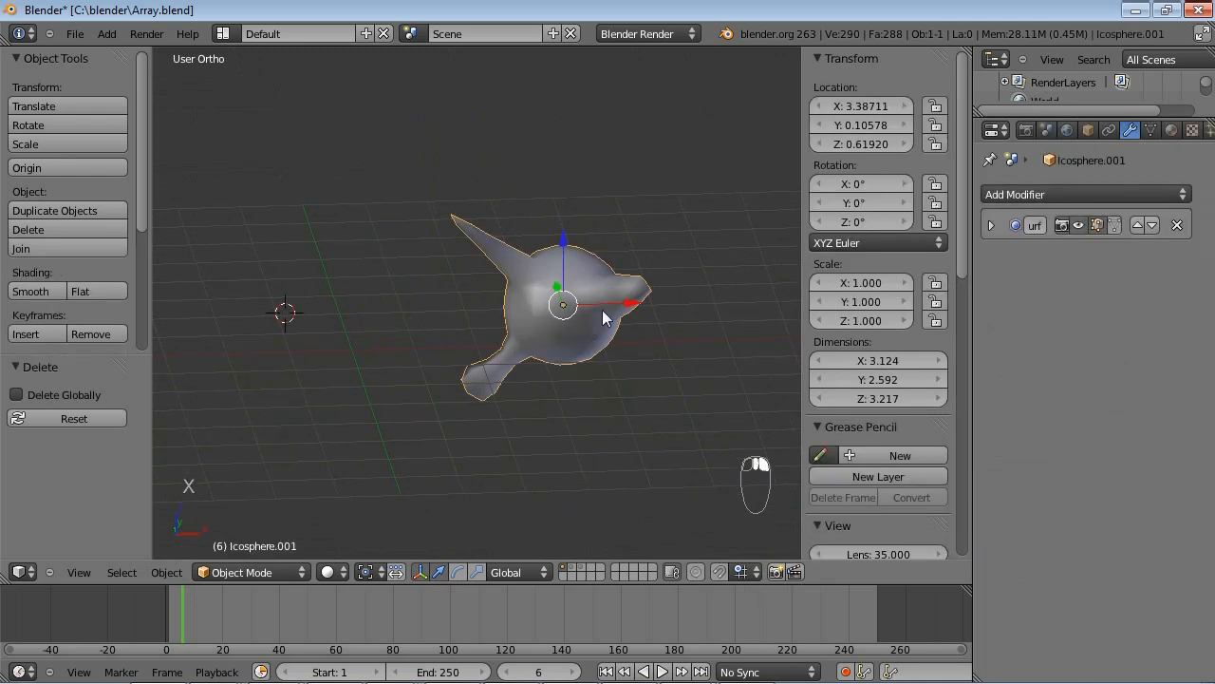
left_click(1082, 194)
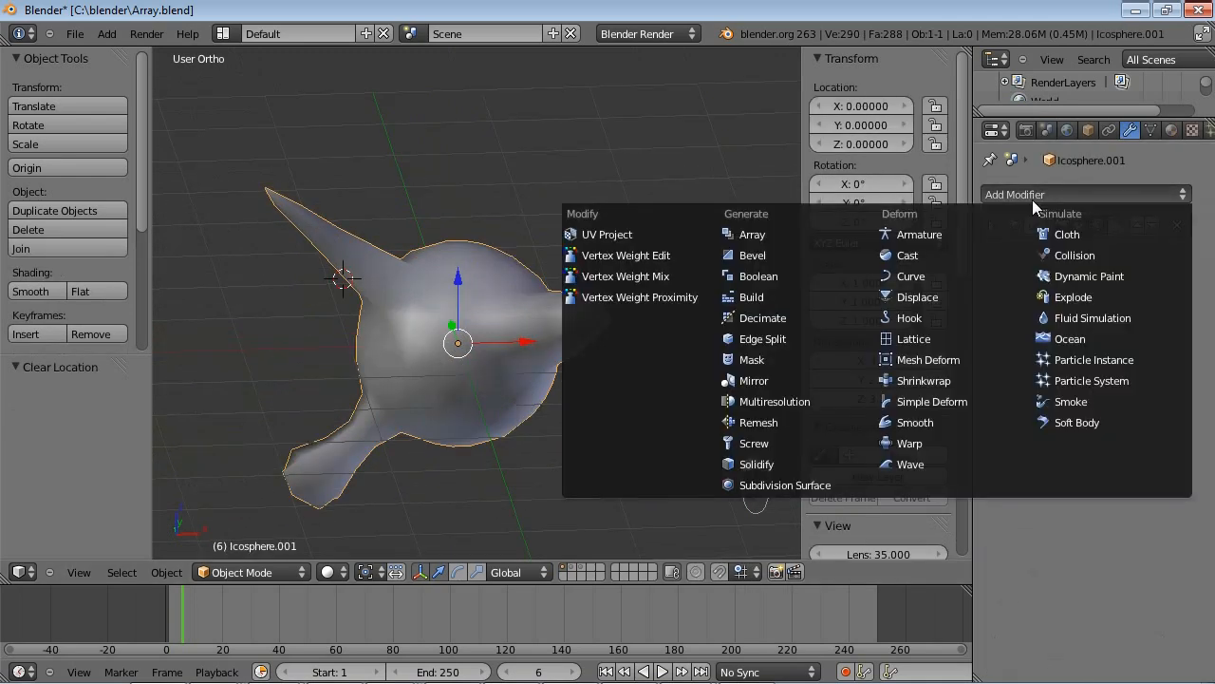
mouse_move(820, 443)
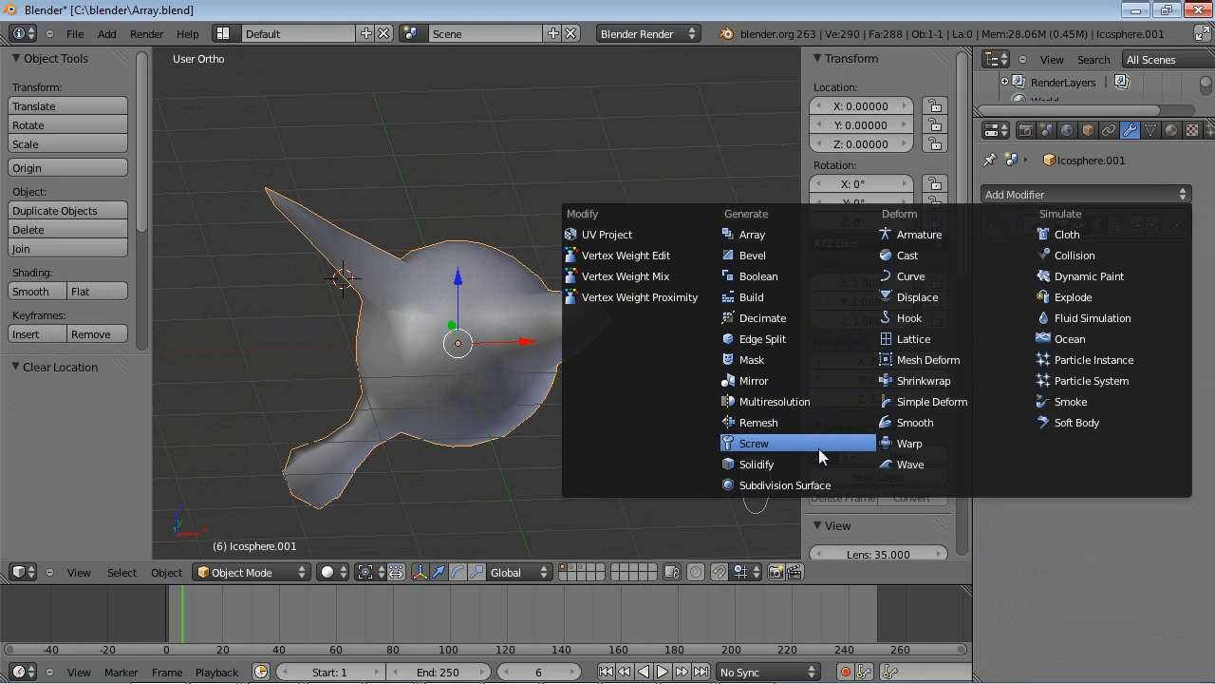
left_click(758, 422)
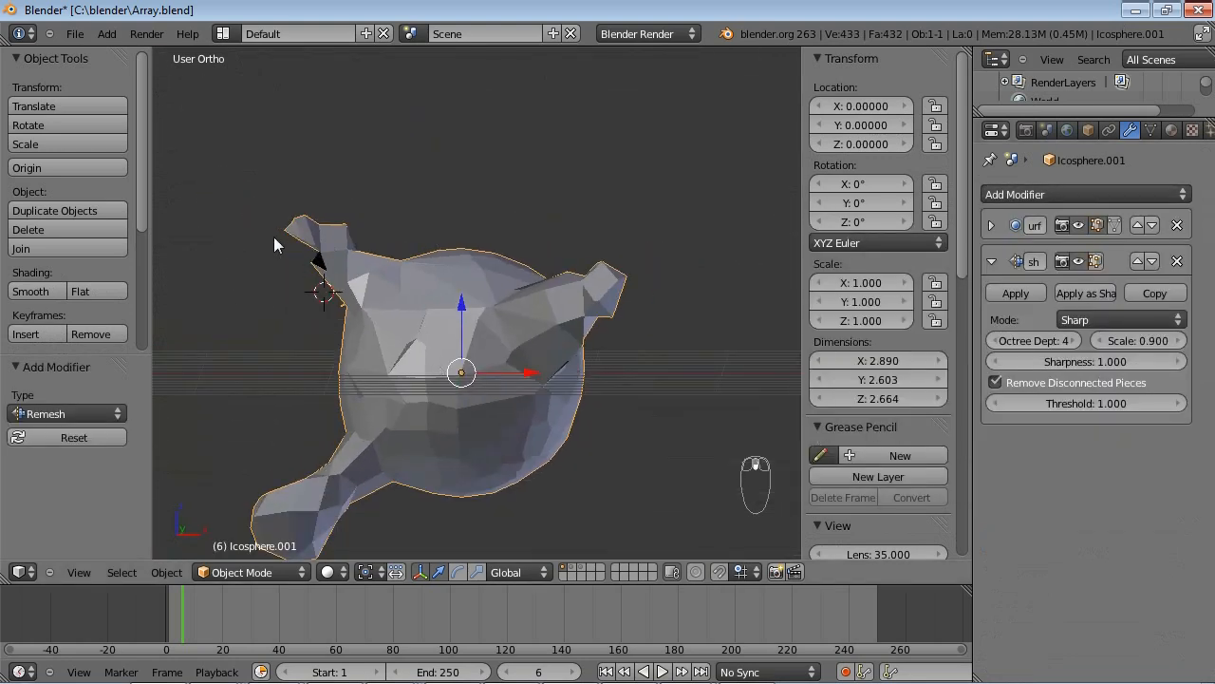
left_click(1071, 340)
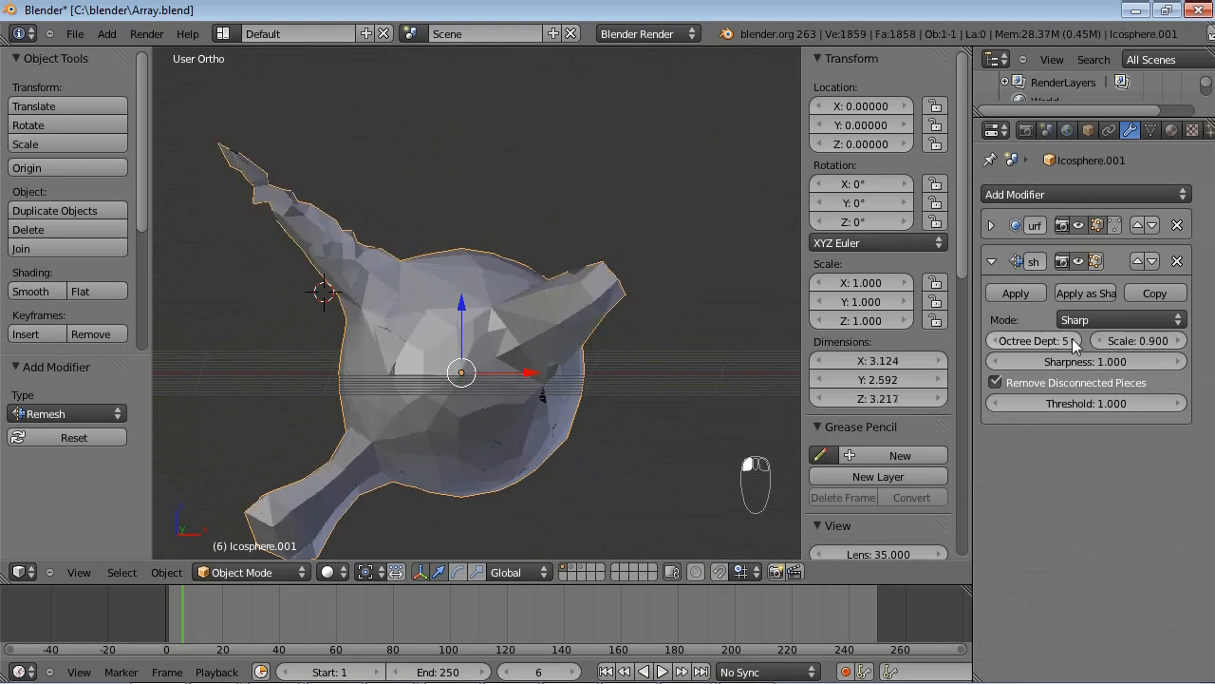
left_click(1069, 340)
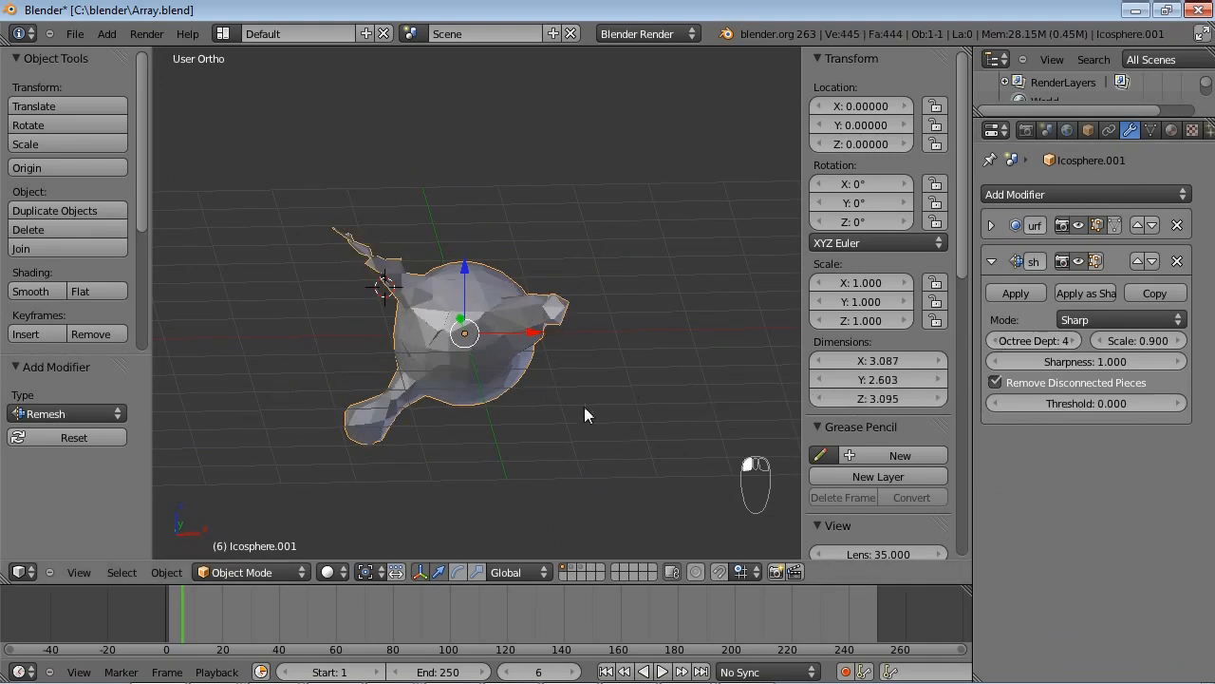
- Enable Remove Disconnected Pieces on the icosphere's remesh, keeping threshold at 0.461
left_click(1085, 402)
type("1")
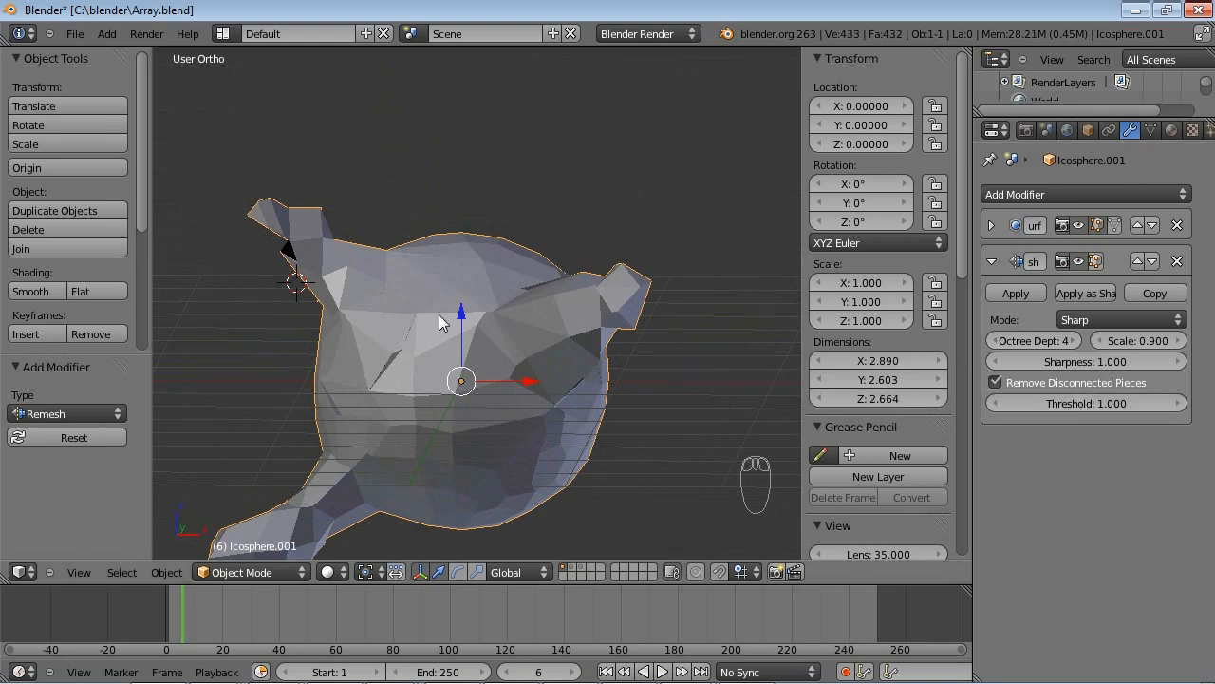
mouse_move(598, 336)
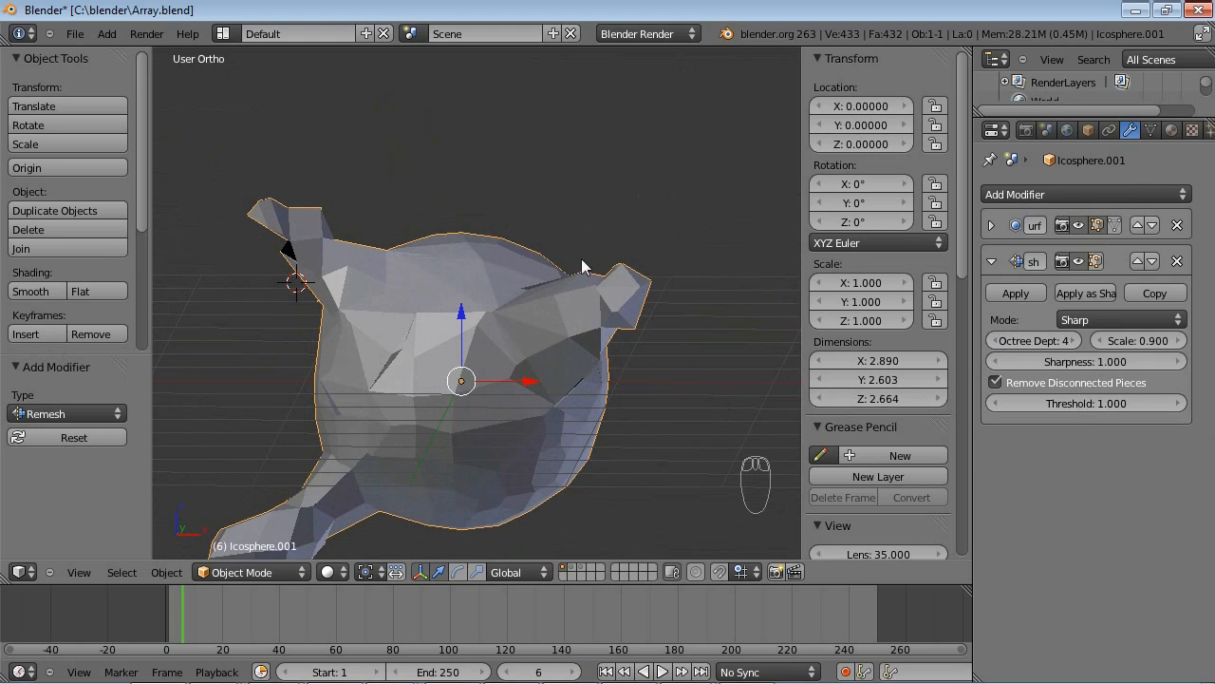
mouse_move(491, 316)
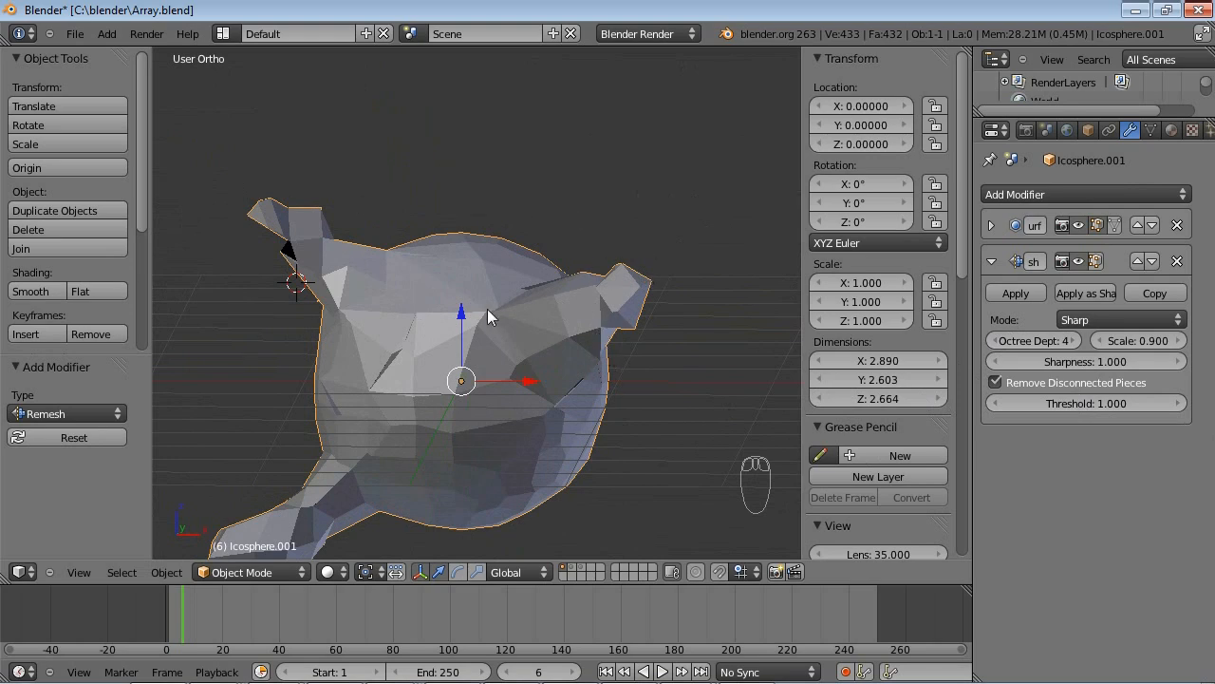
left_click_drag(494, 322, 504, 370)
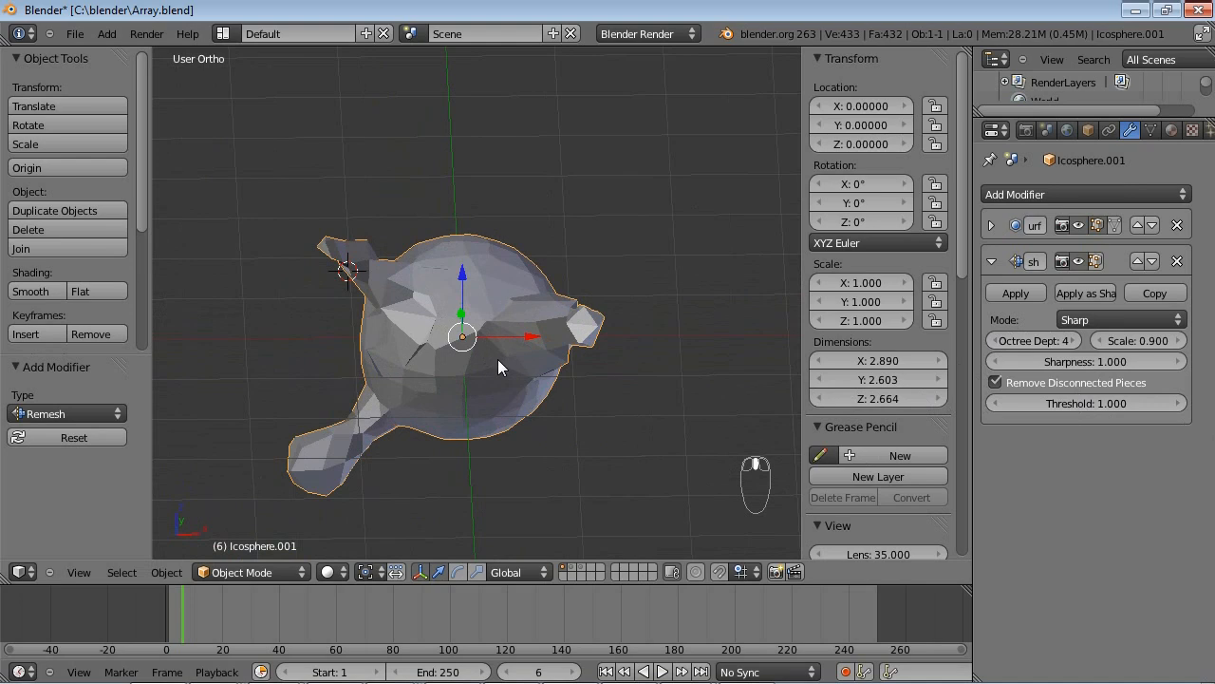
mouse_move(584, 373)
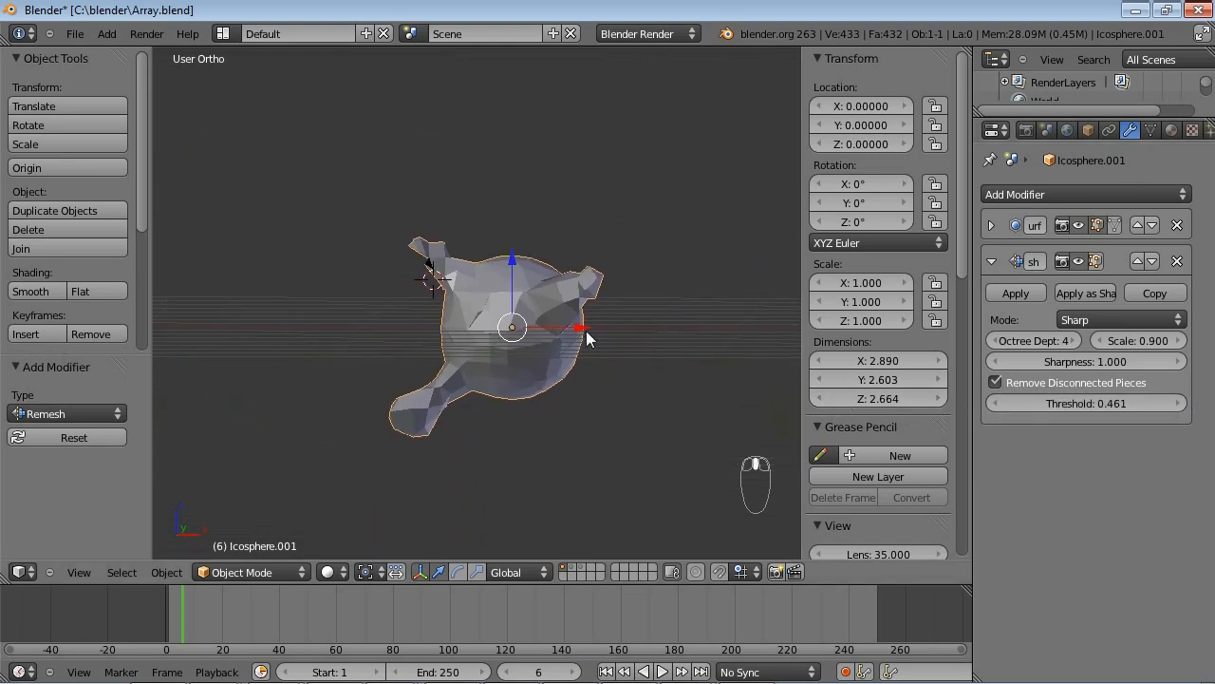
left_click(995, 382)
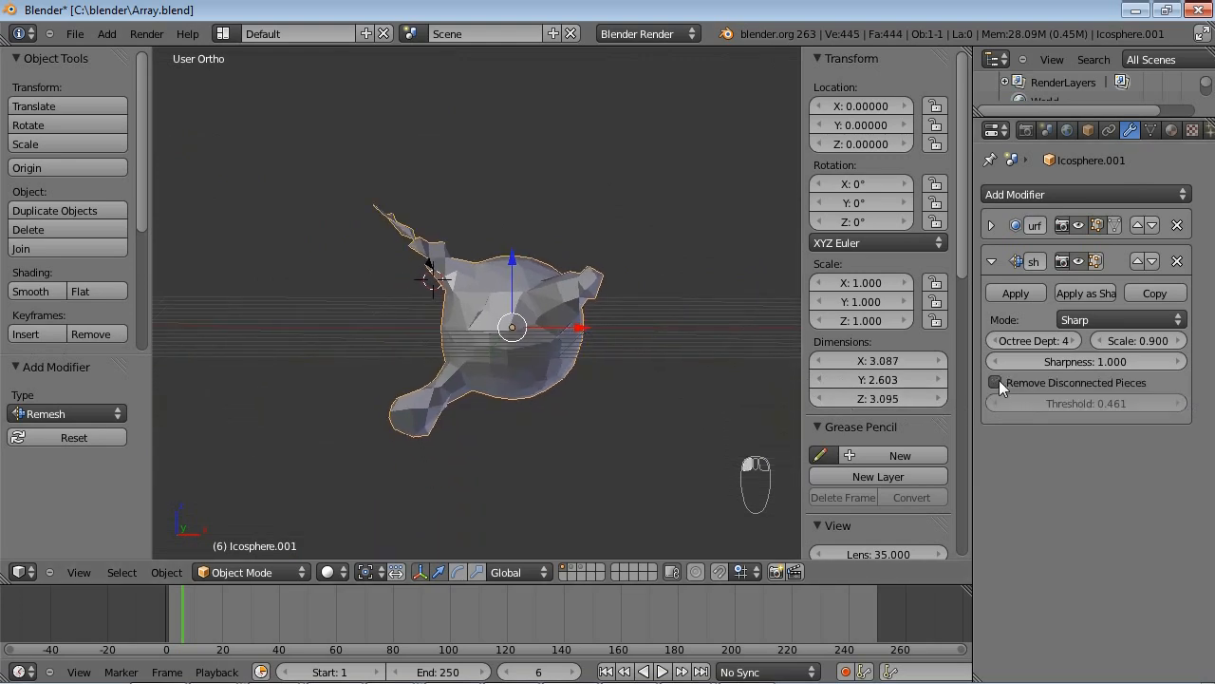
mouse_move(995, 382)
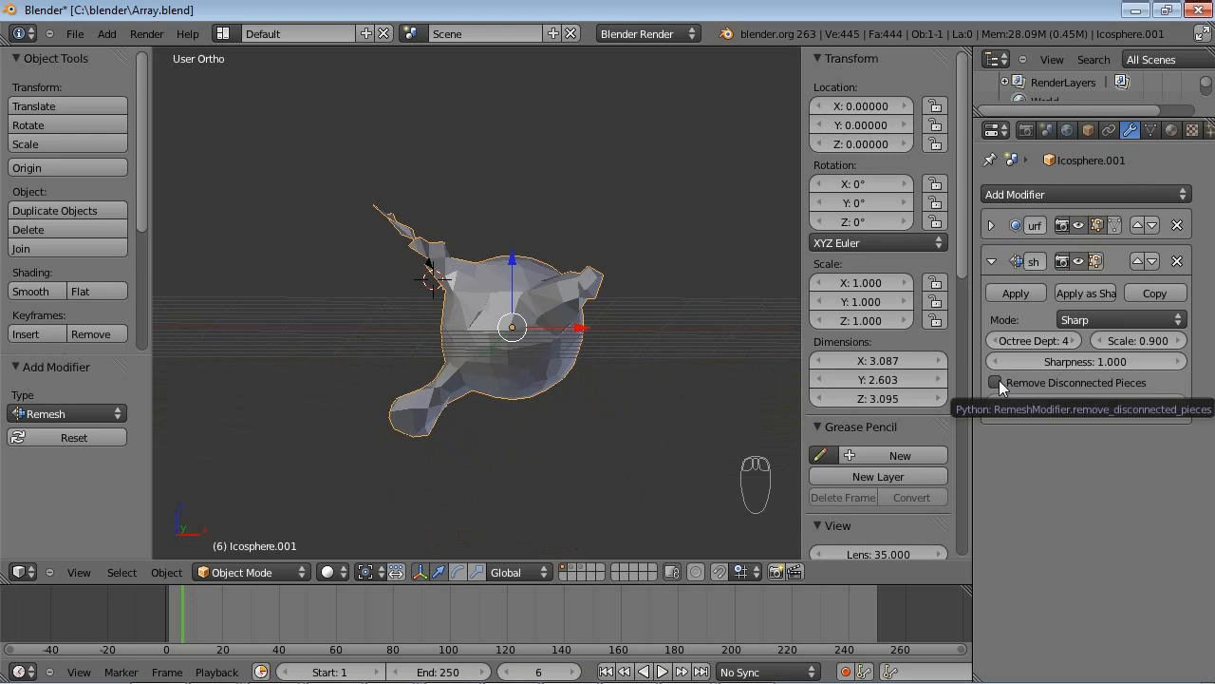
left_click(995, 382)
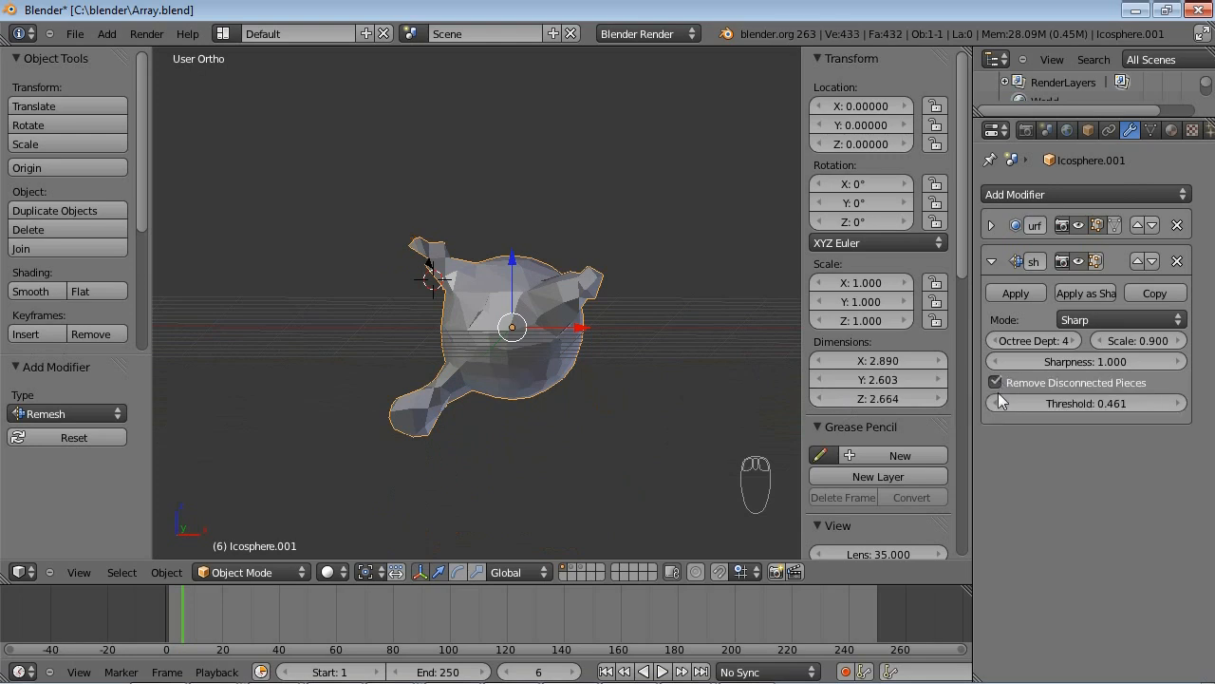
mouse_move(1111, 402)
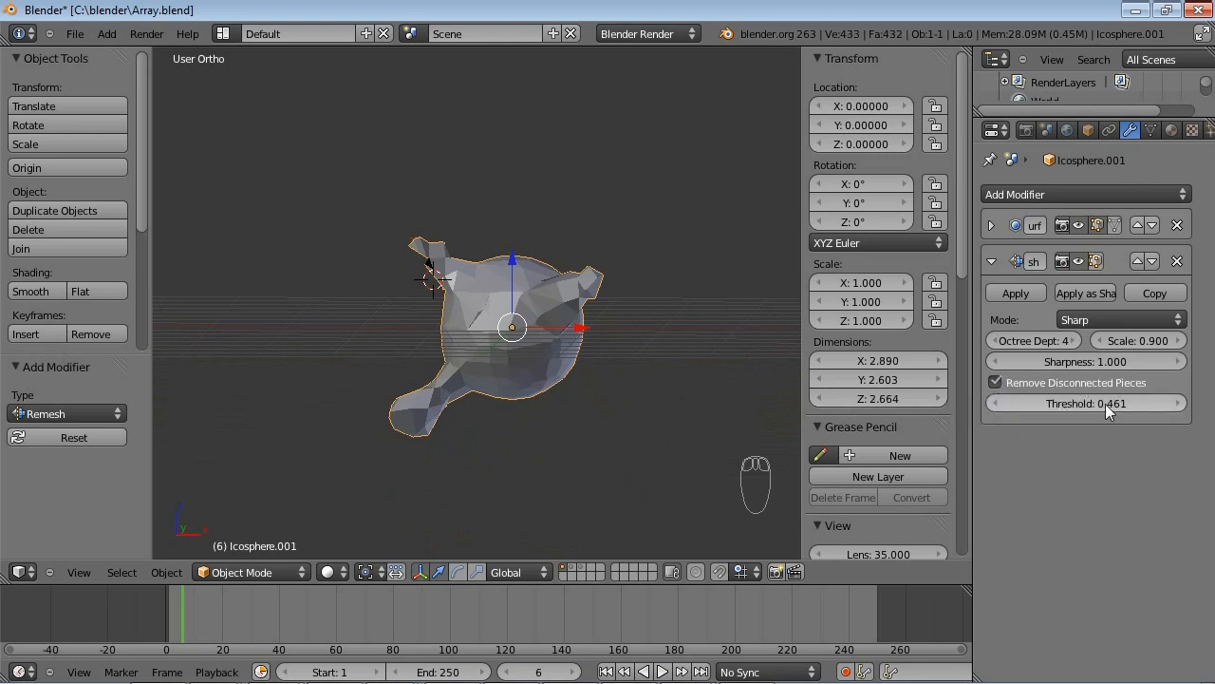
mouse_move(1085, 402)
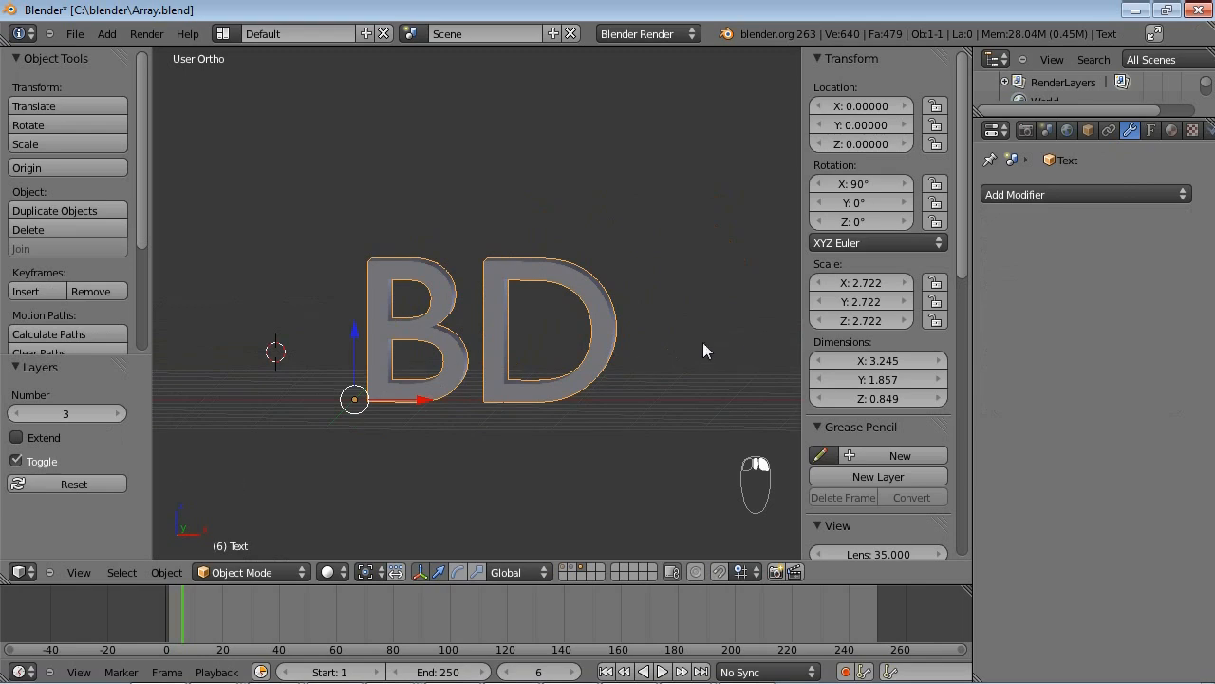
- Inspect the BD text's triangulated faces, then add a Remesh modifier to it
key("alt+c")
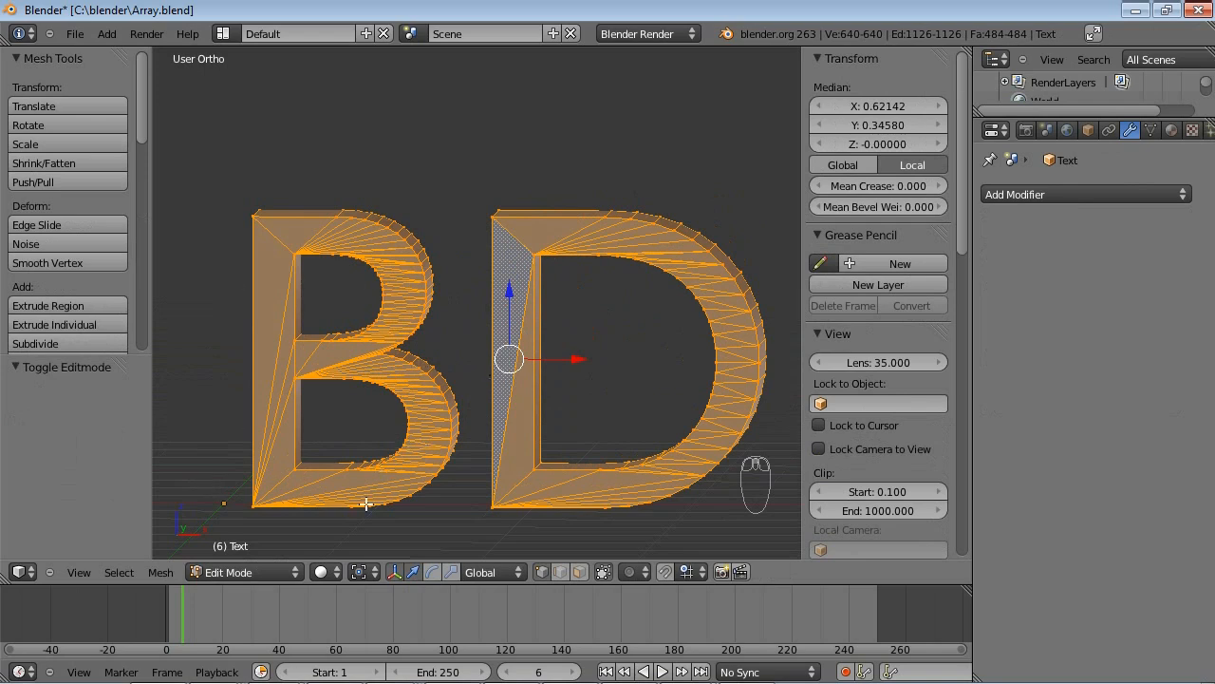
mouse_move(320, 397)
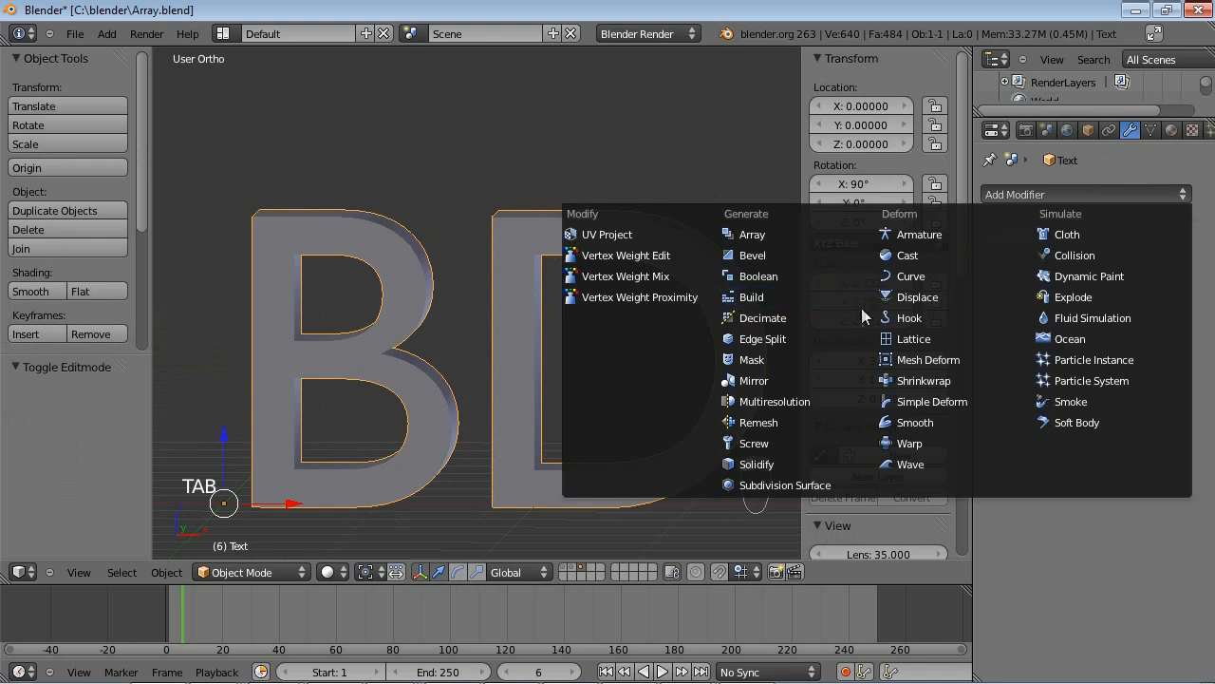
mouse_move(754, 442)
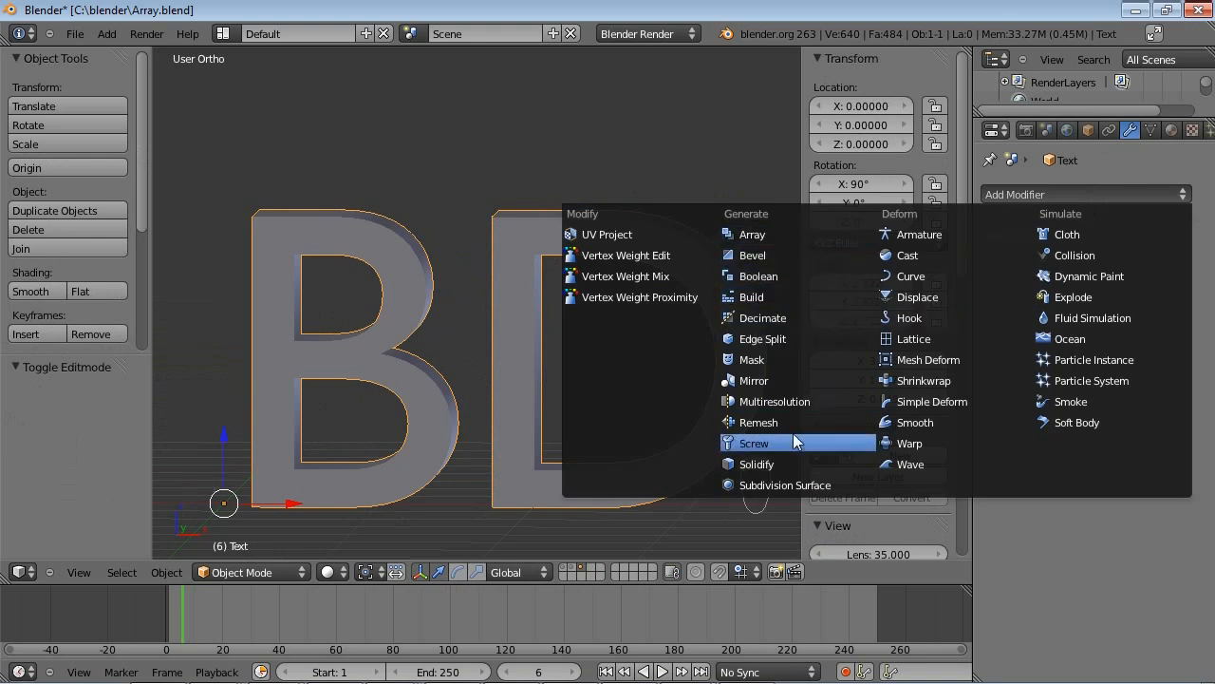
left_click(757, 422)
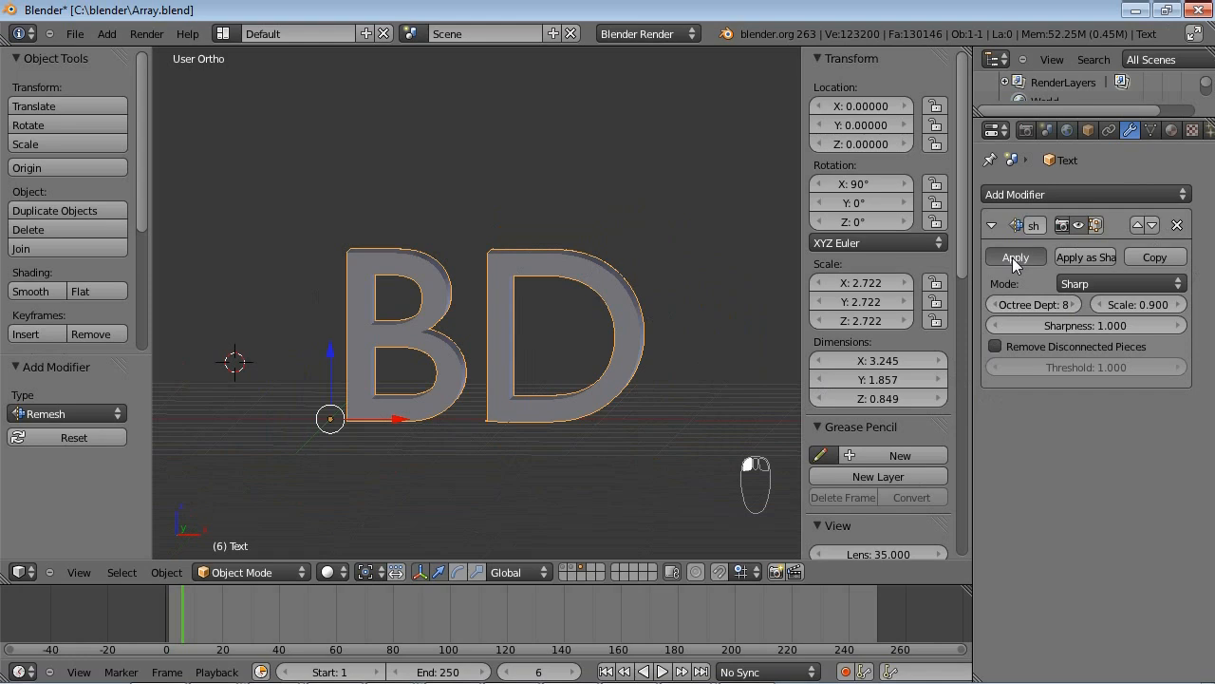
- Apply the Remesh on the BD text and view its quad grid in Edit Mode
left_click(1014, 257)
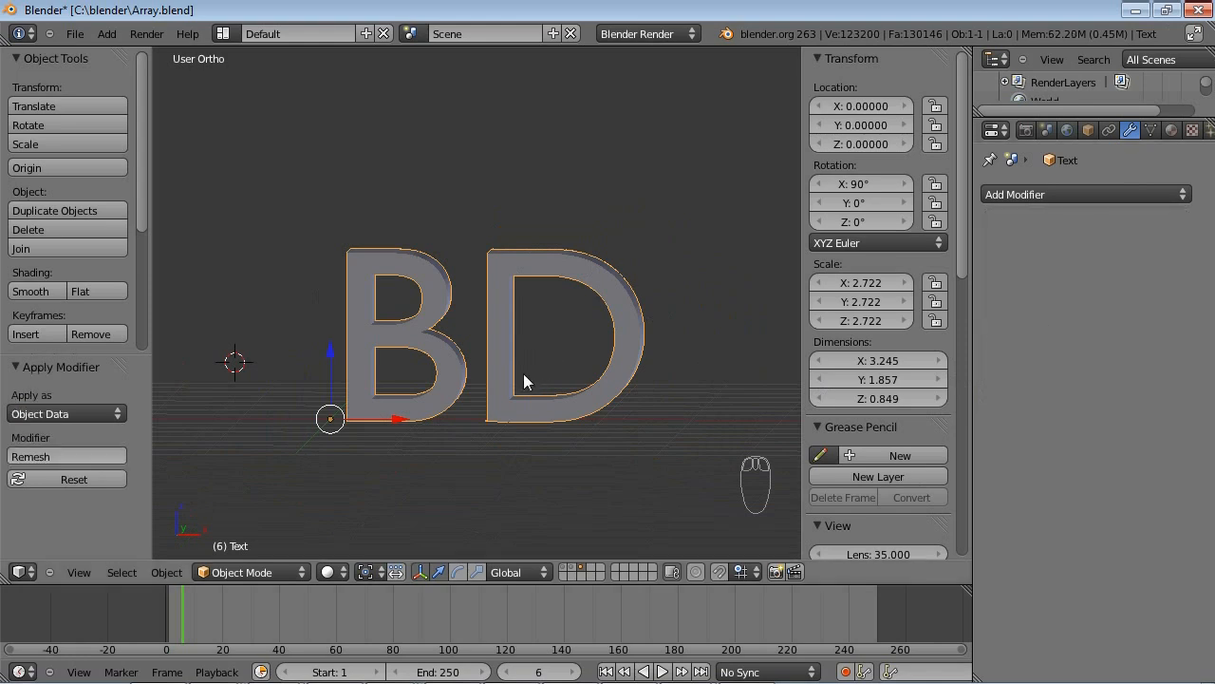
key("Tab")
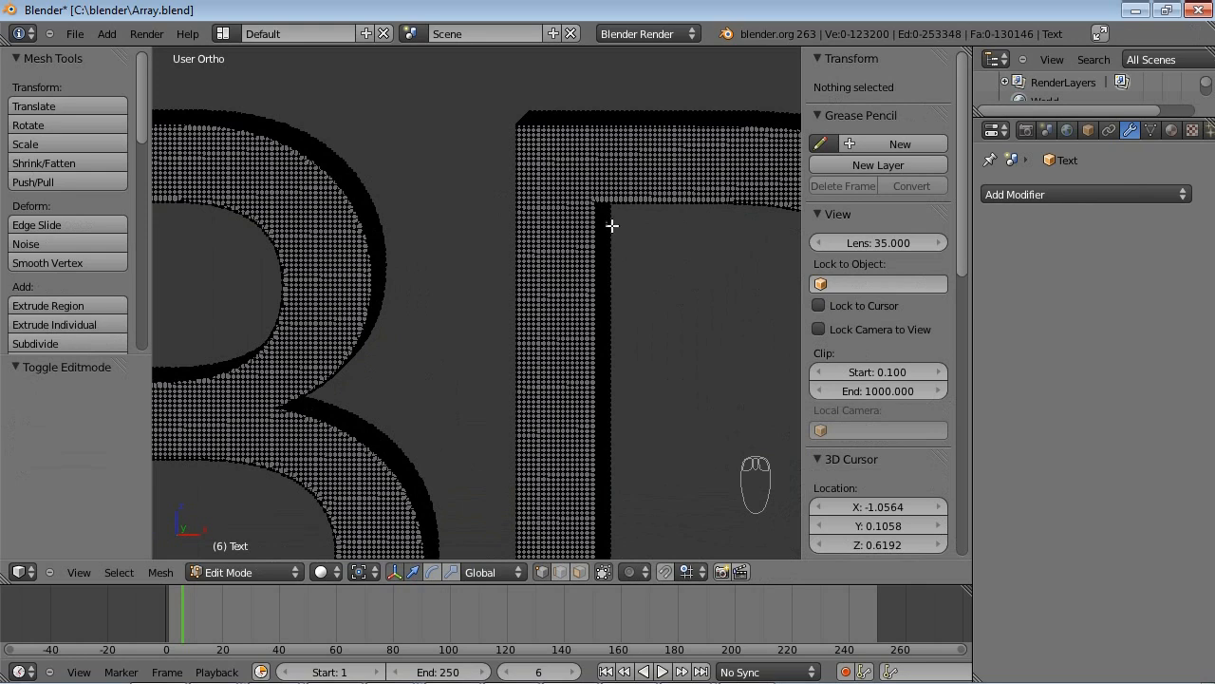
mouse_move(568, 326)
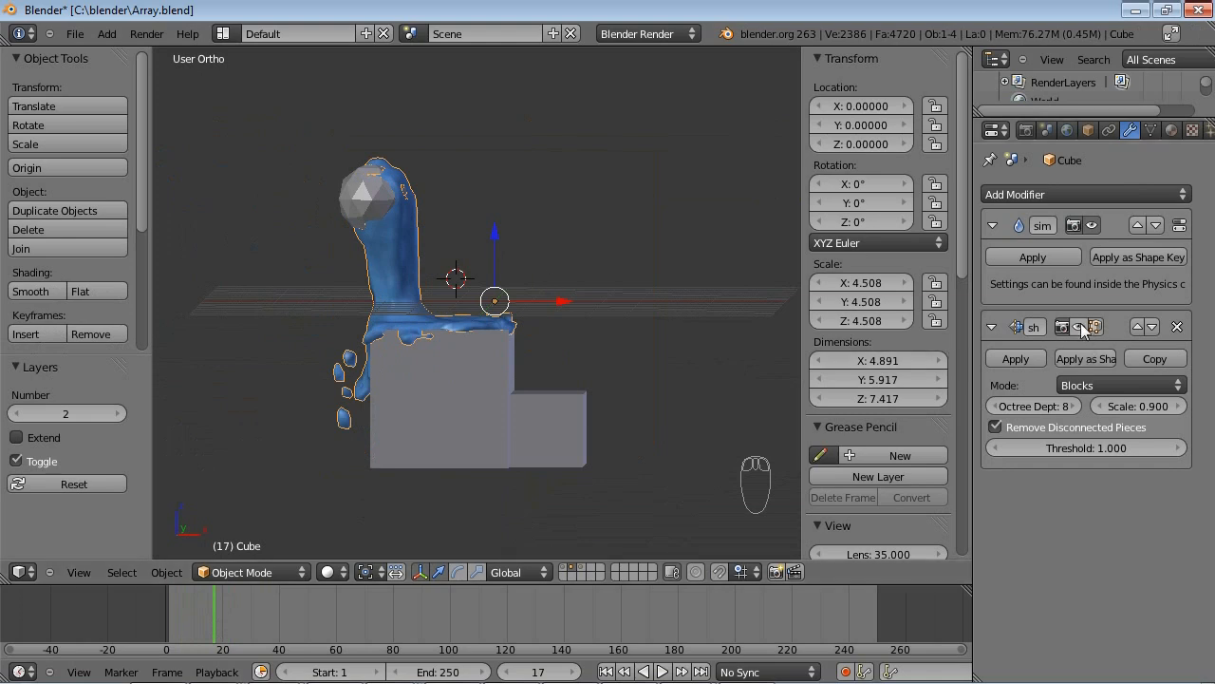
mouse_move(1081, 326)
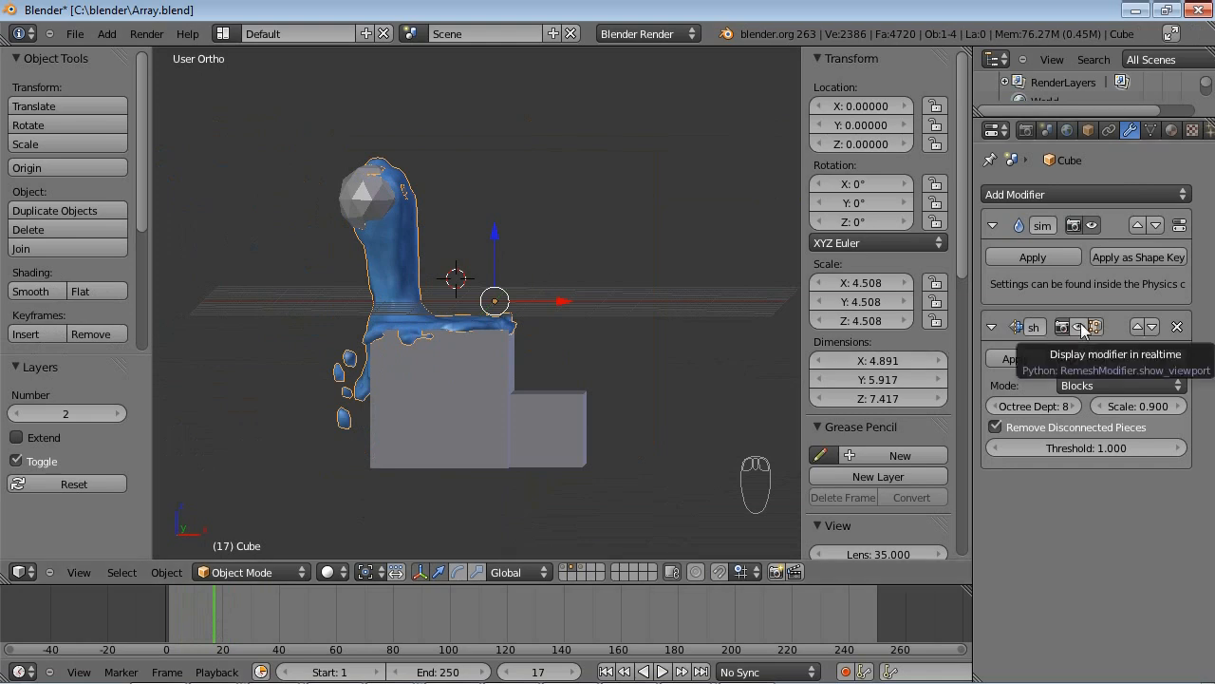
- Show the fluid Cube's Remesh in the viewport and set its mode to Blocks
left_click(1078, 326)
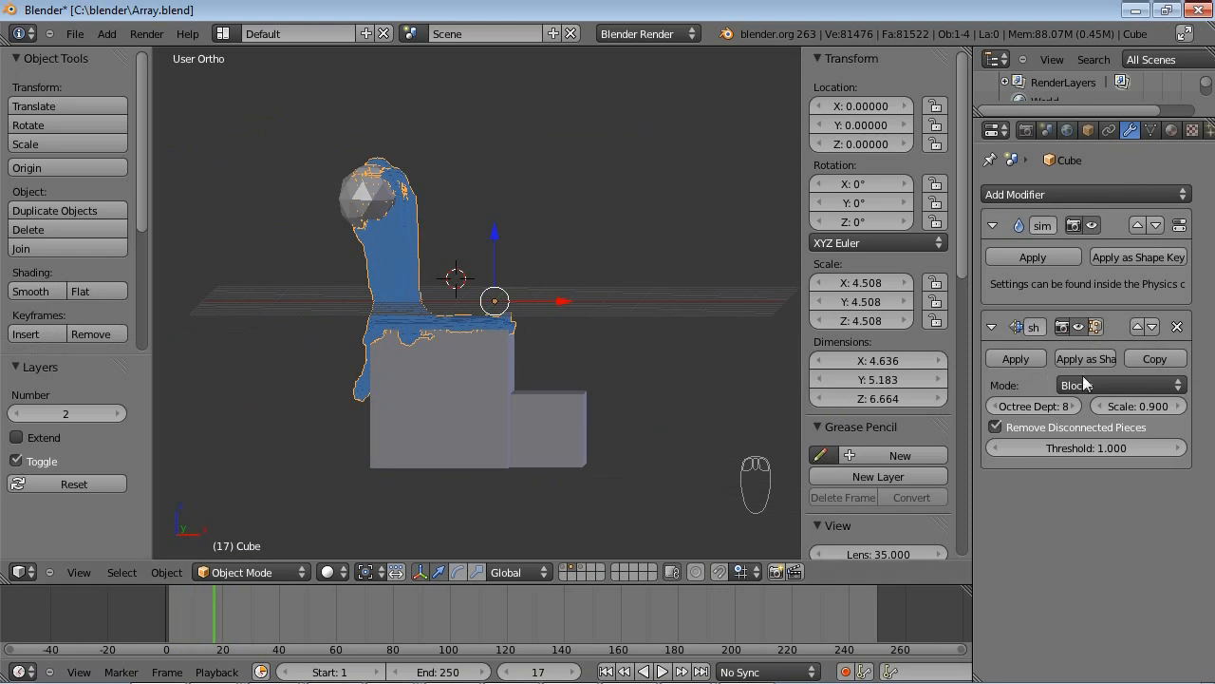
left_click(1121, 385)
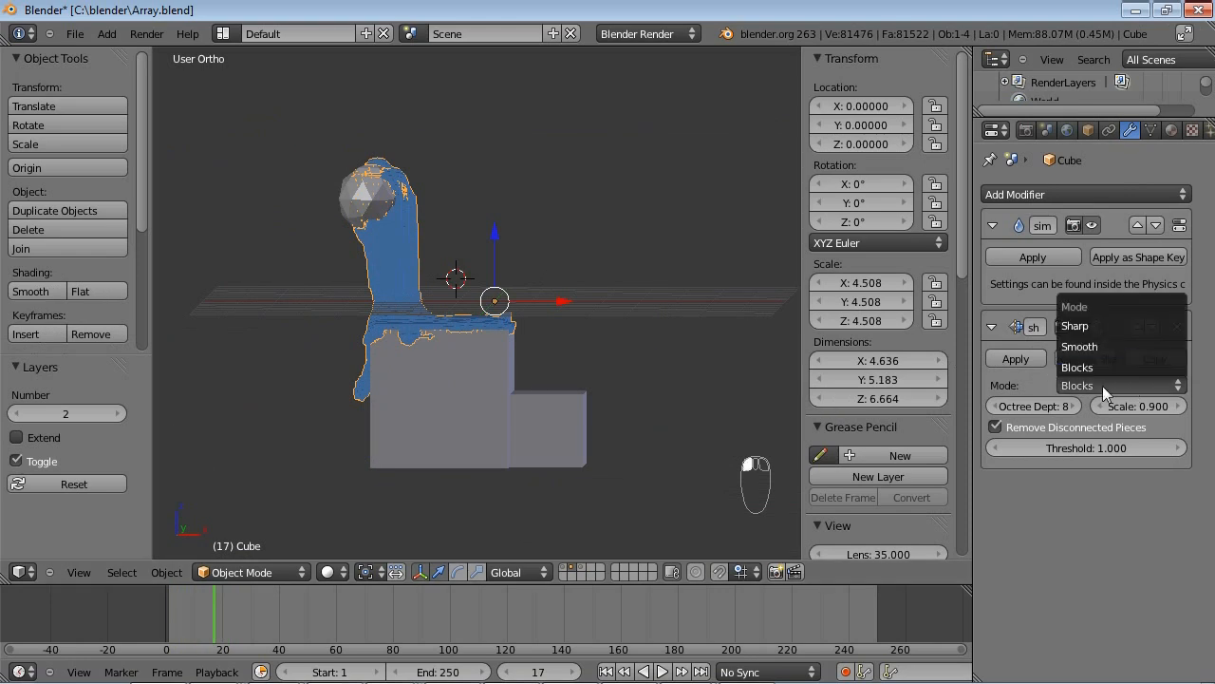
left_click(1077, 385)
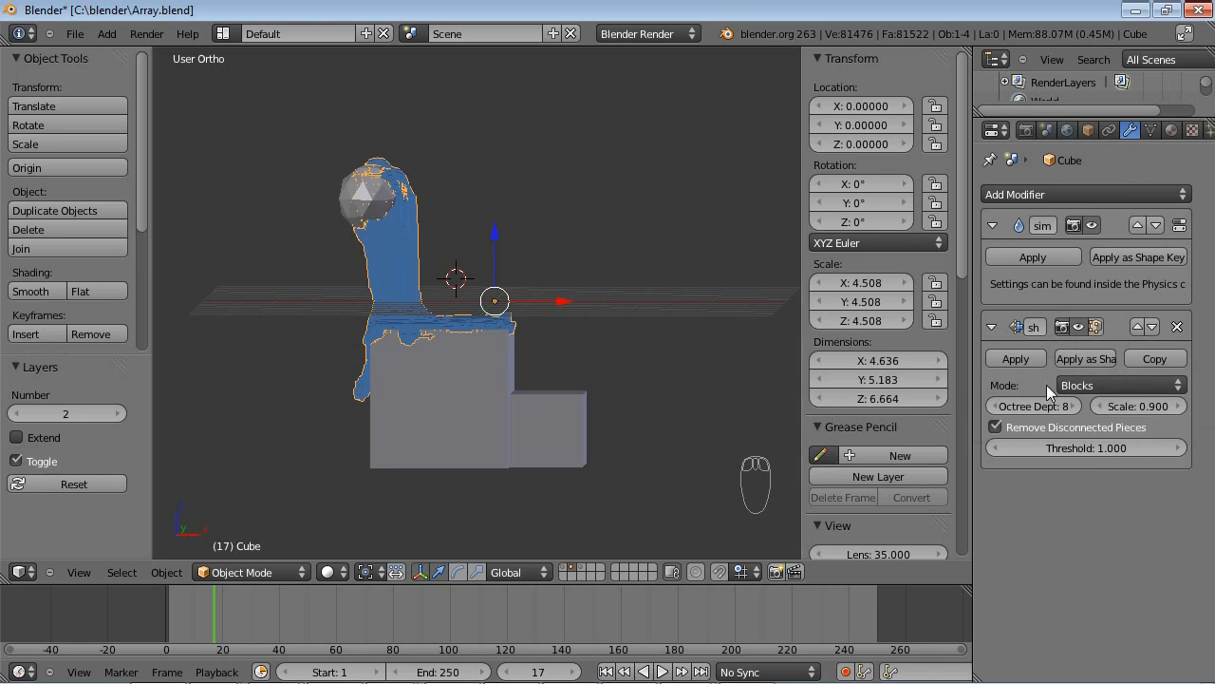
mouse_move(1082, 416)
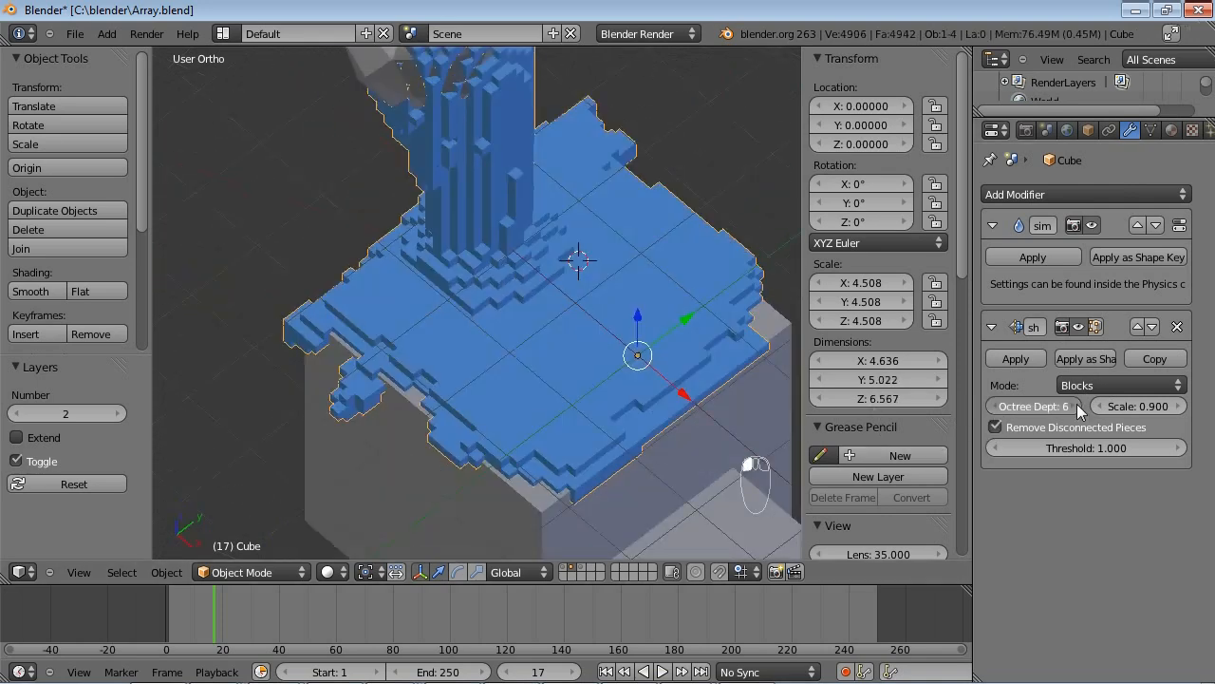
- Set the Blocks remesh octree depth to 7, enable Remove Disconnected Pieces, and step back a frame
left_click(1068, 405)
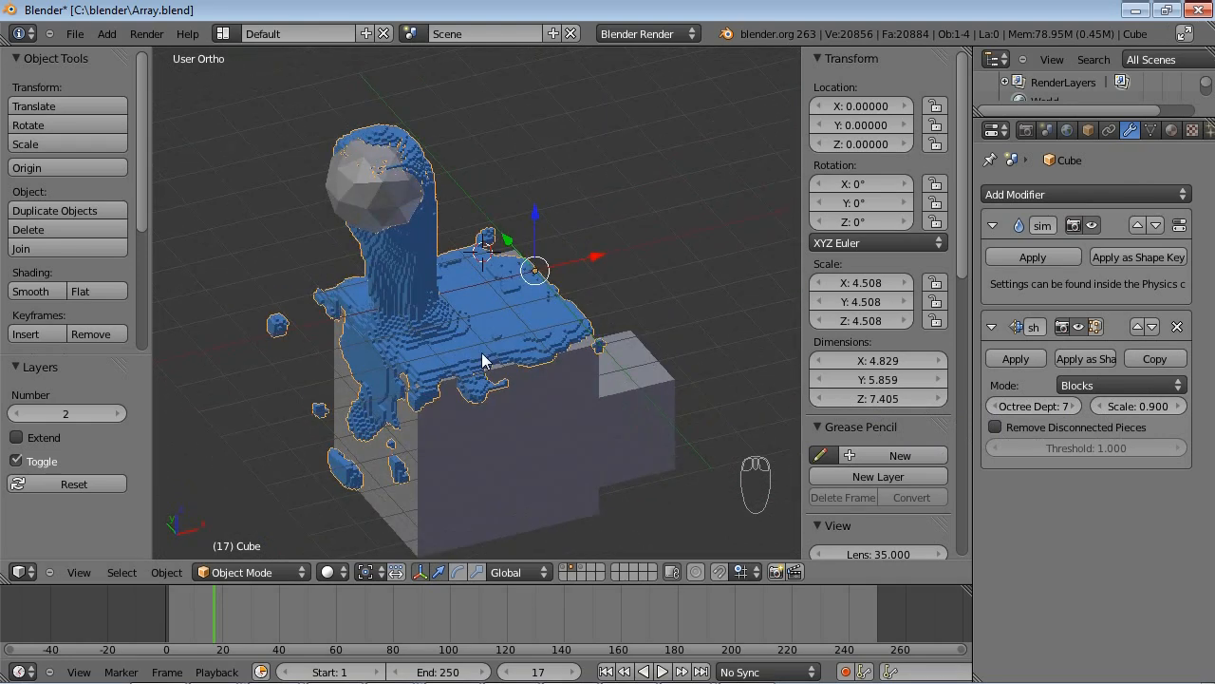
mouse_move(278, 326)
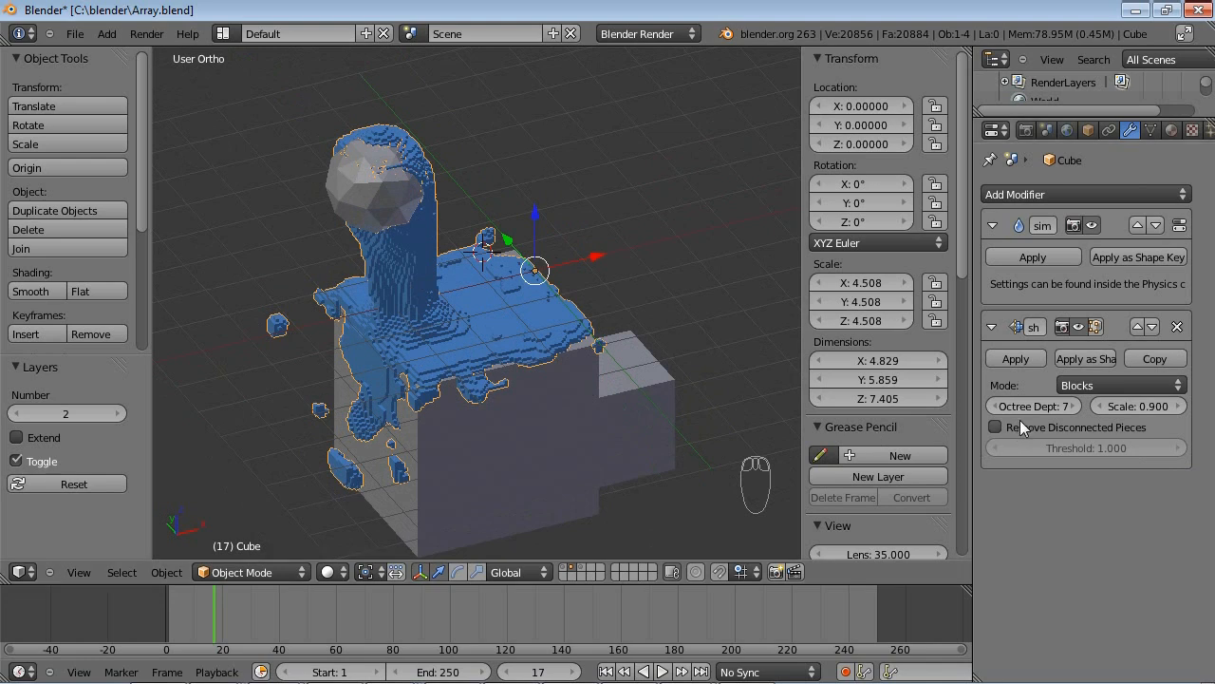
left_click(995, 427)
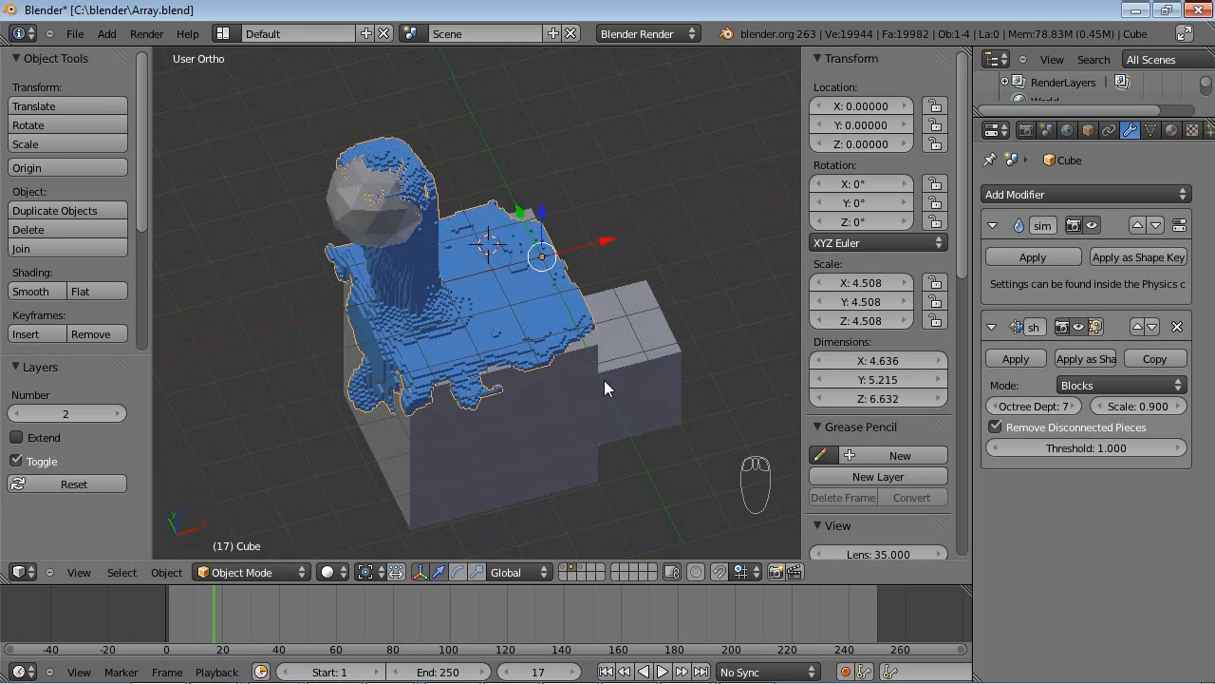
key("Left")
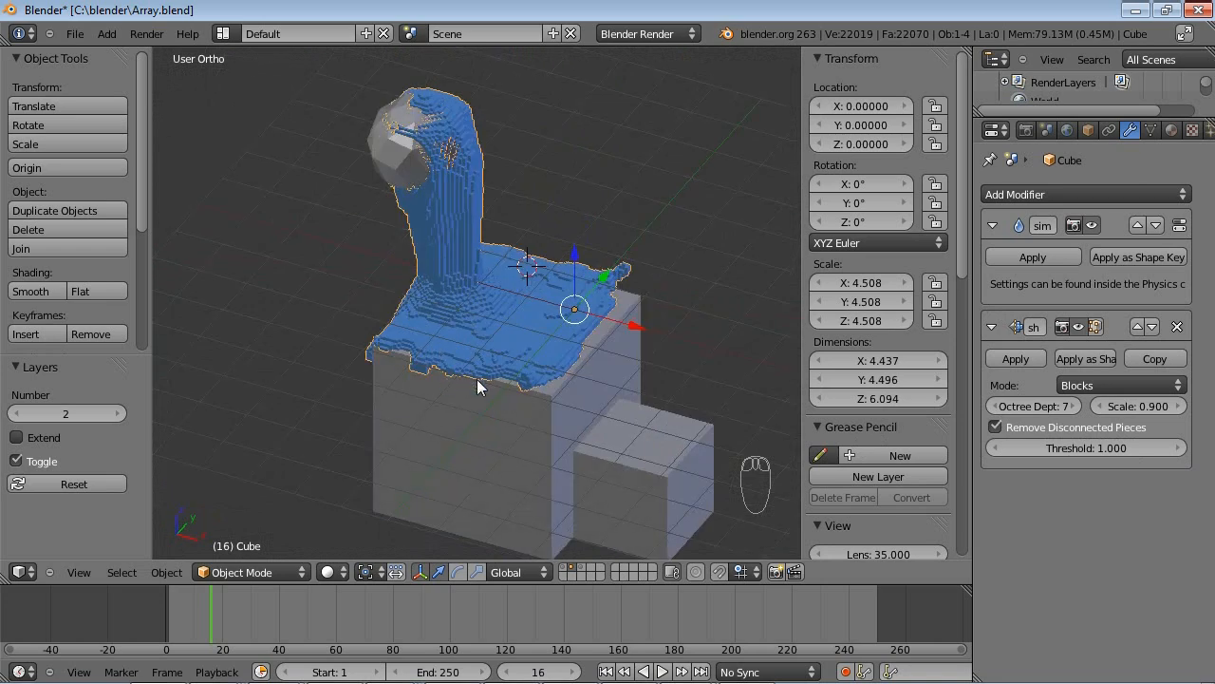
mouse_move(479, 394)
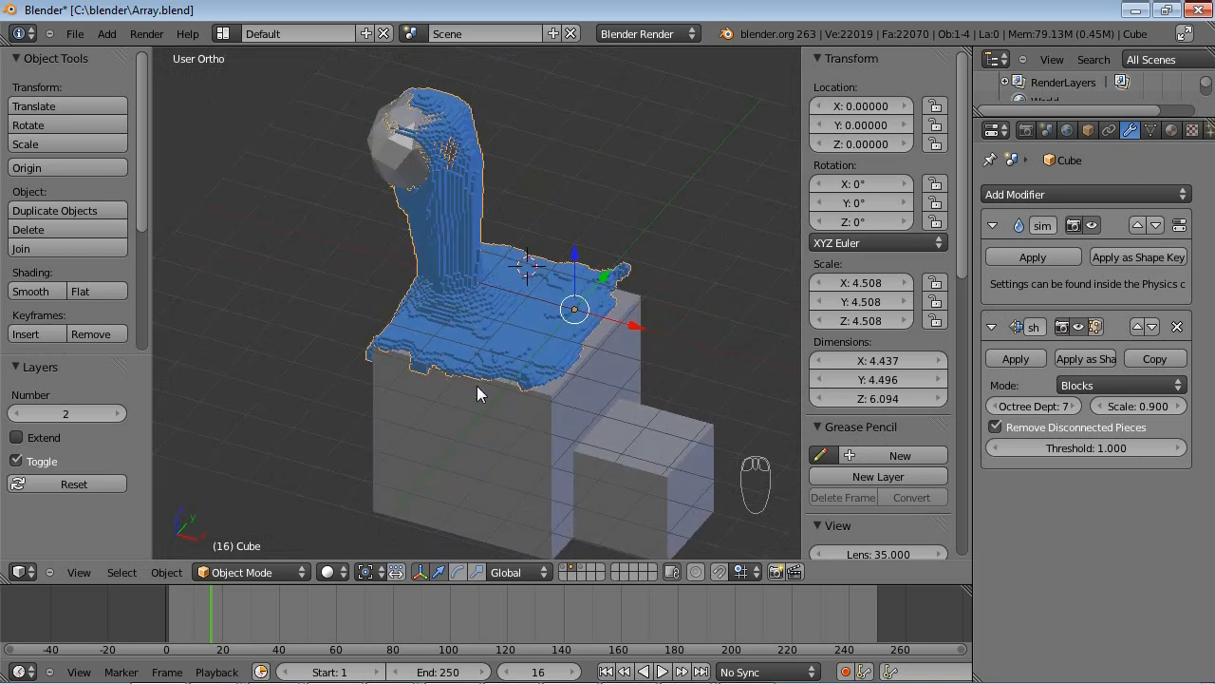